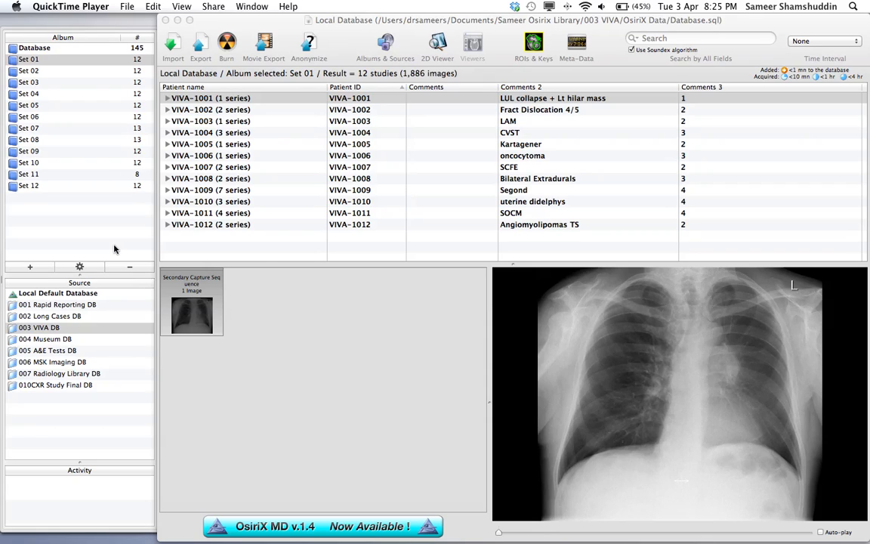
mouse_move(376, 91)
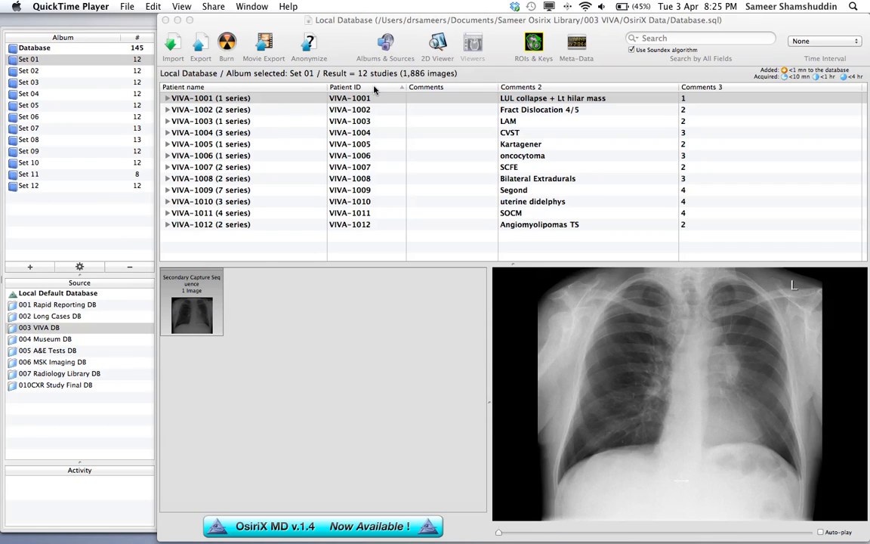
mouse_move(541, 118)
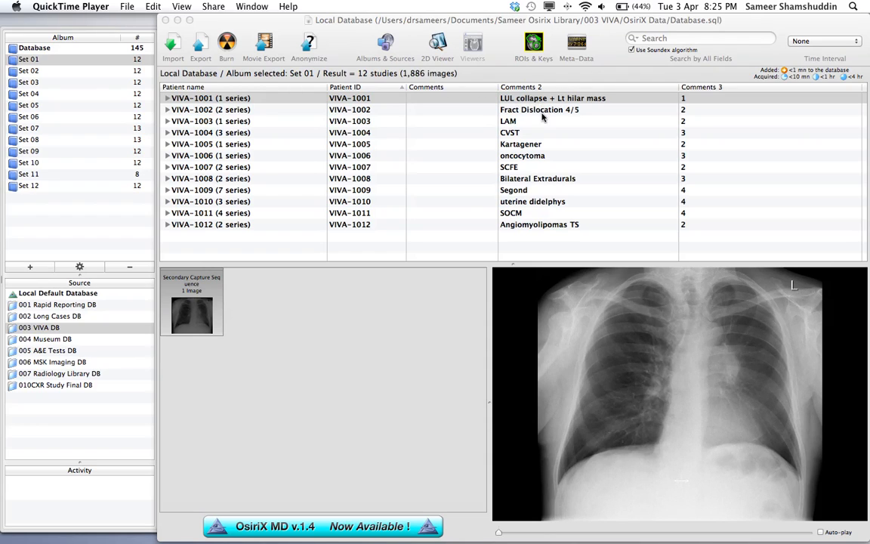
mouse_move(329, 100)
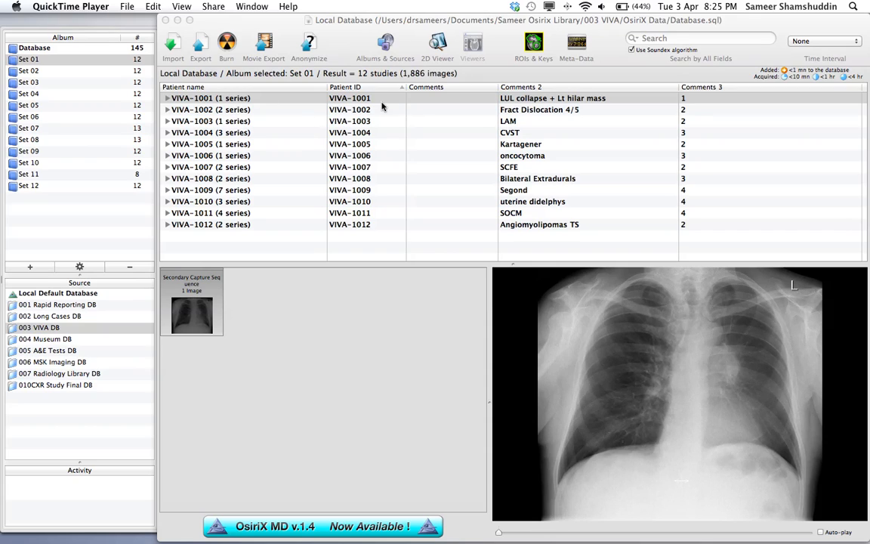
mouse_move(283, 94)
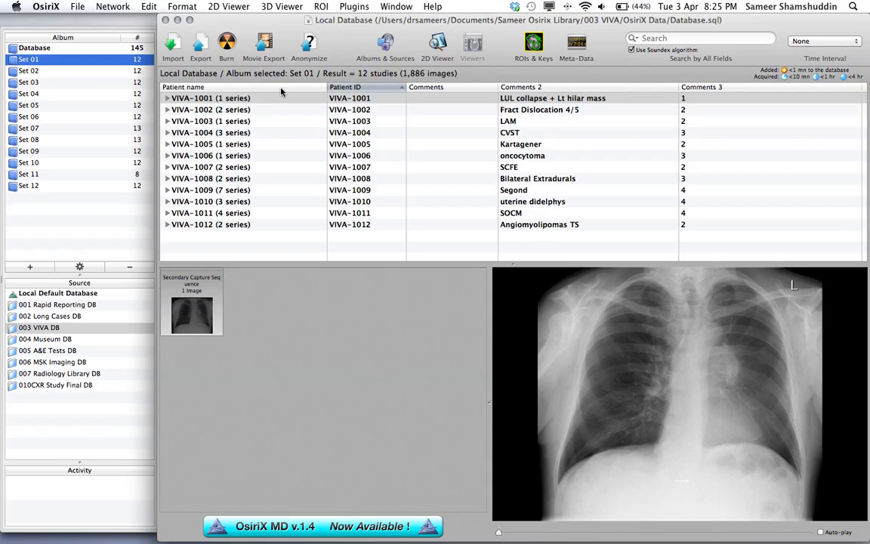
mouse_move(432, 94)
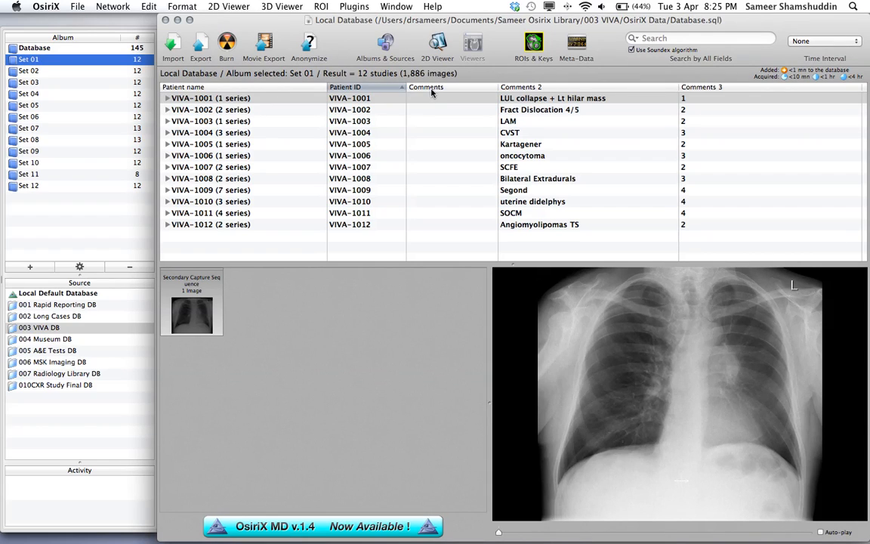
mouse_move(619, 98)
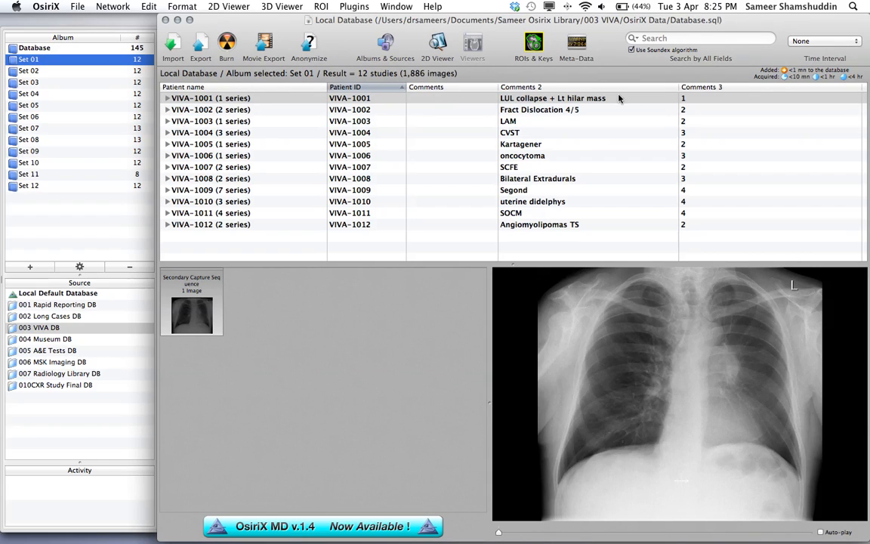
mouse_move(528, 99)
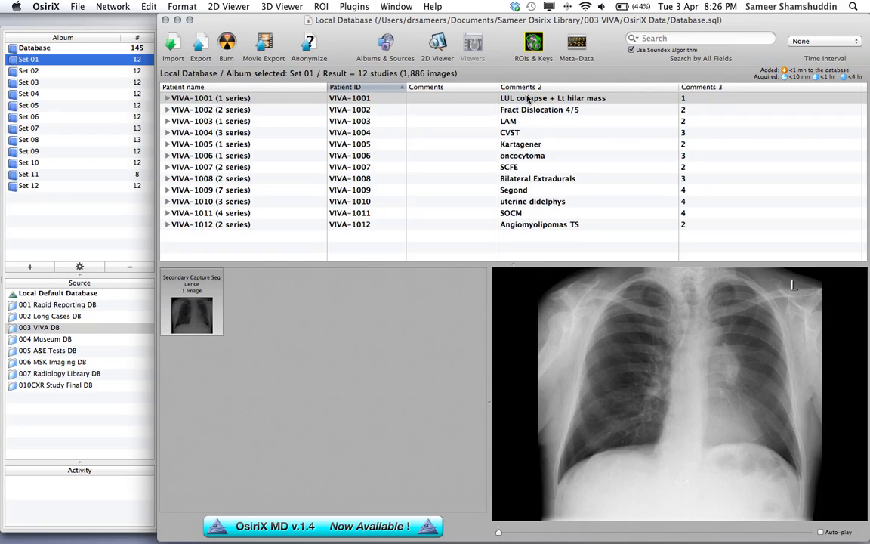
mouse_move(475, 109)
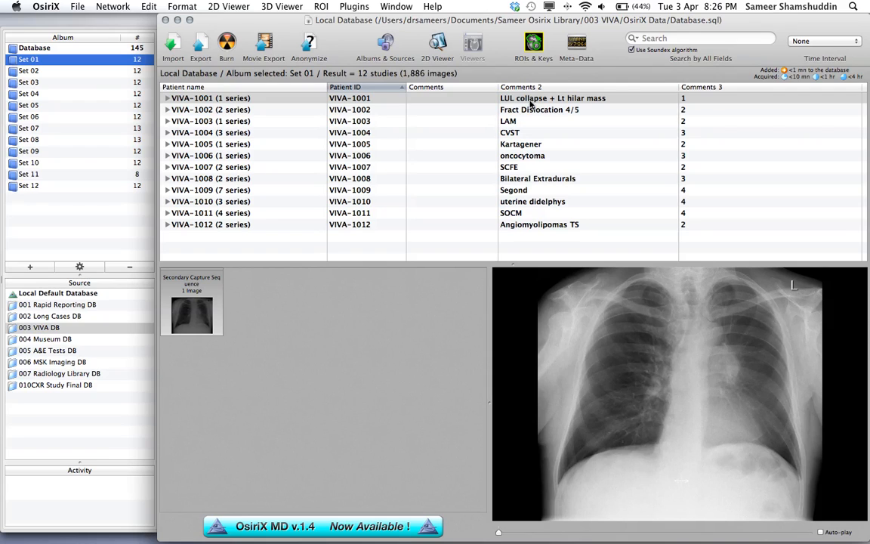
mouse_move(687, 109)
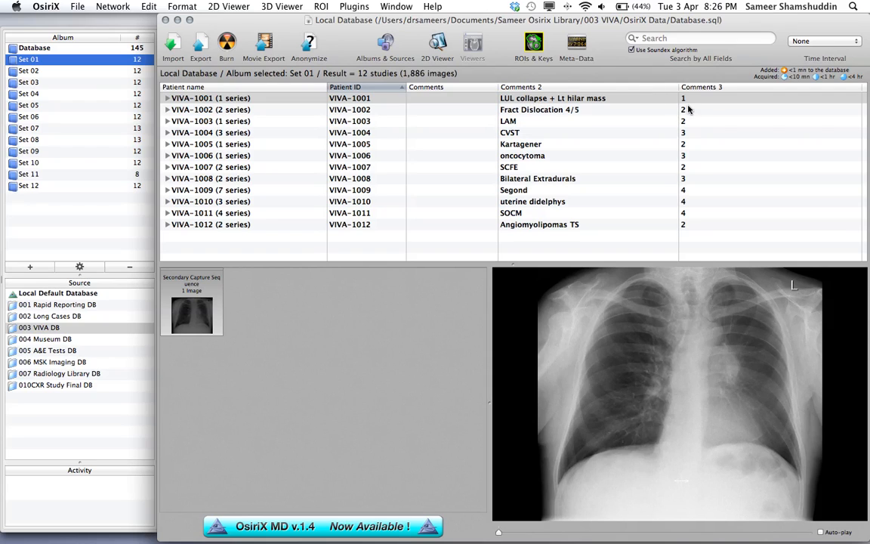
mouse_move(691, 102)
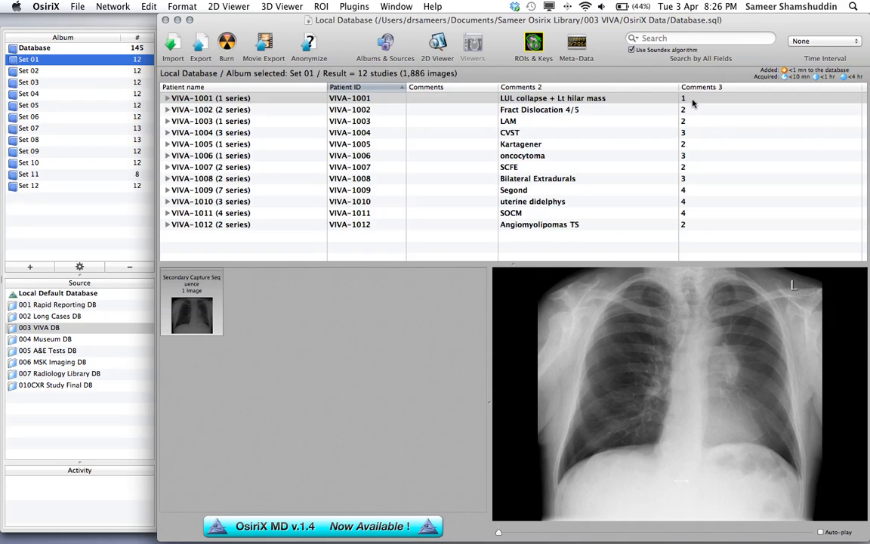
mouse_move(577, 100)
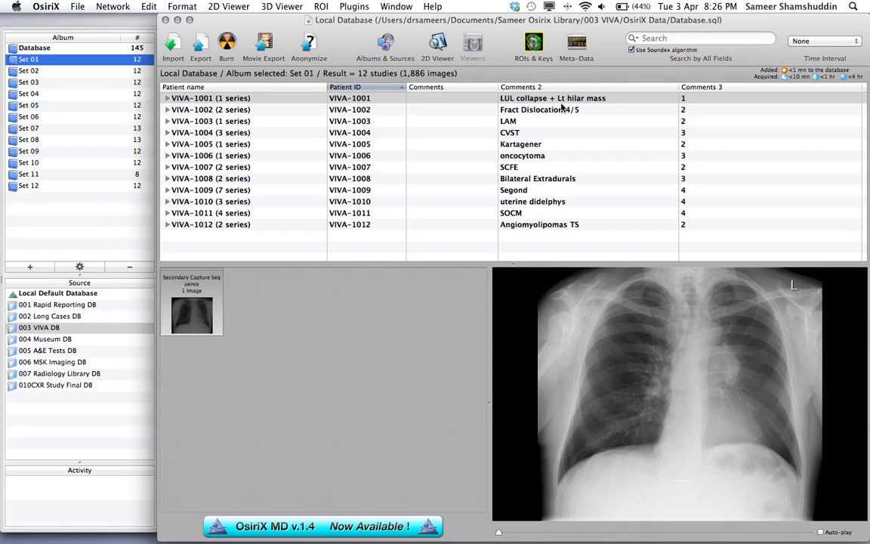
Preview the VIVA-1002, 1003, 1004, 1001 and 1009 studies in turn.
left_click(210, 108)
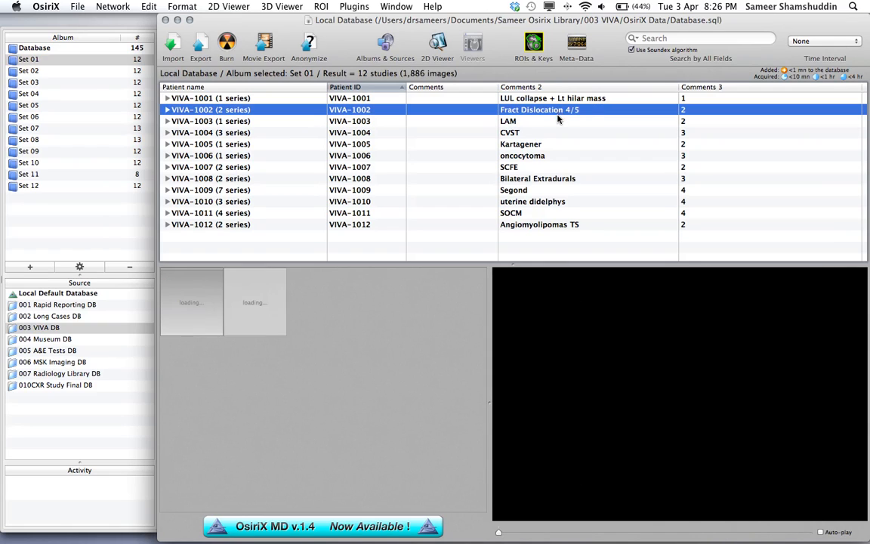
left_click(211, 121)
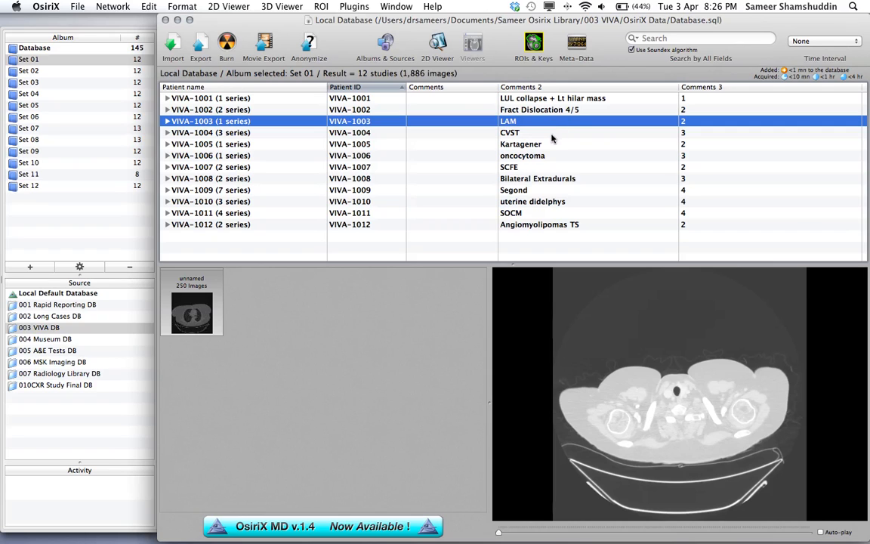
left_click(210, 133)
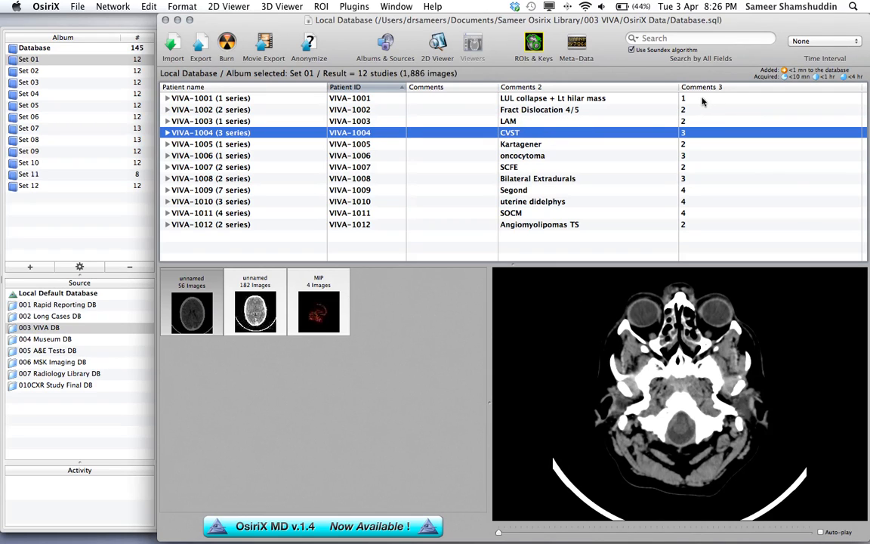
left_click(210, 97)
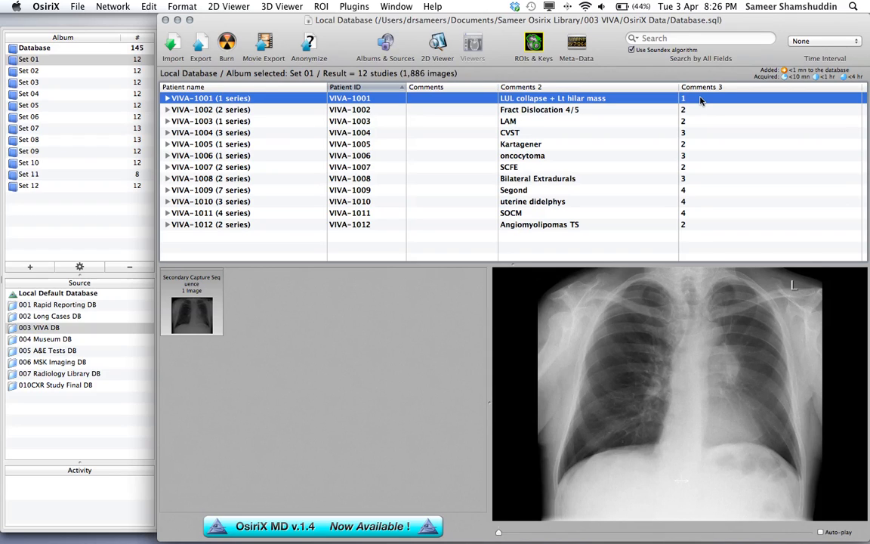
mouse_move(688, 200)
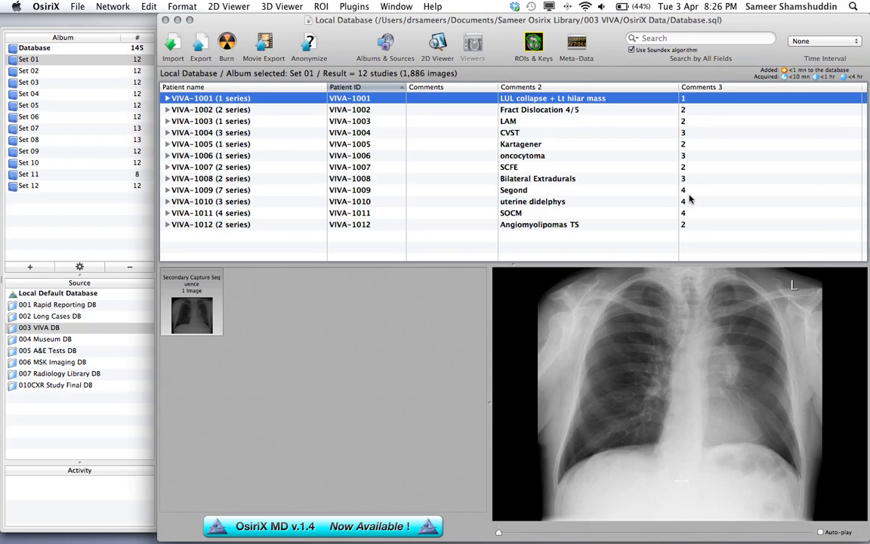
left_click(212, 190)
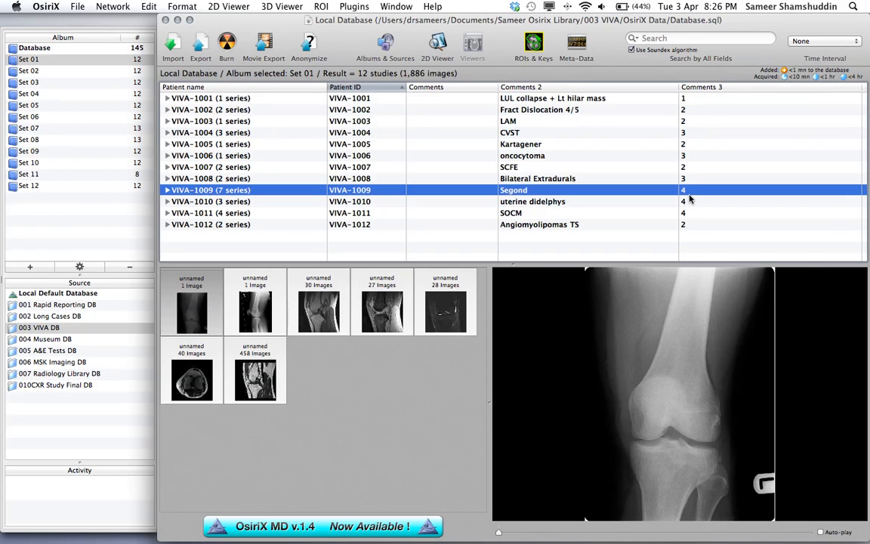
mouse_move(702, 94)
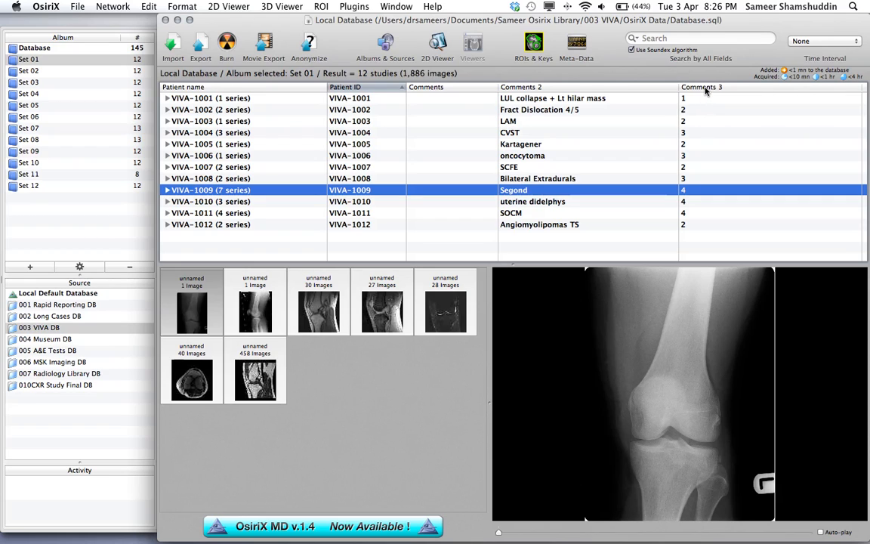
Sort the case list by the Comments 3 column and re-preview the top study.
left_click(701, 86)
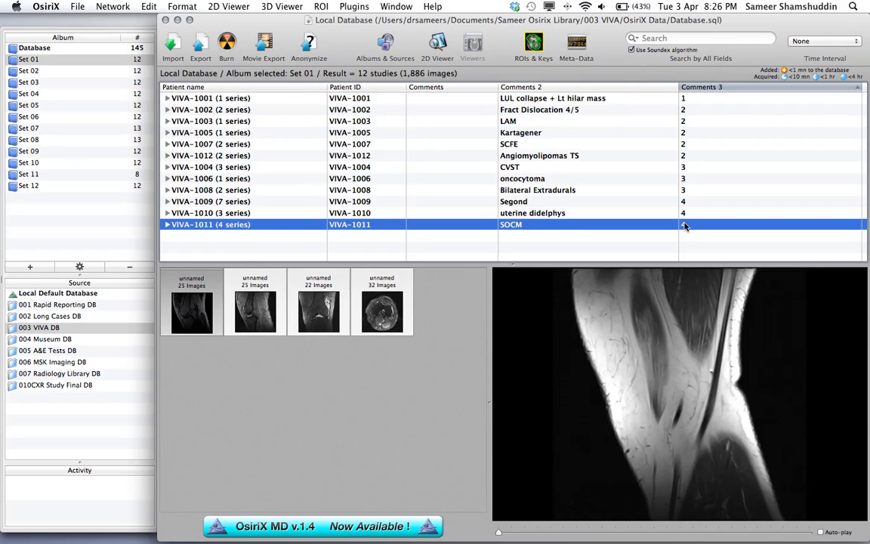
mouse_move(687, 223)
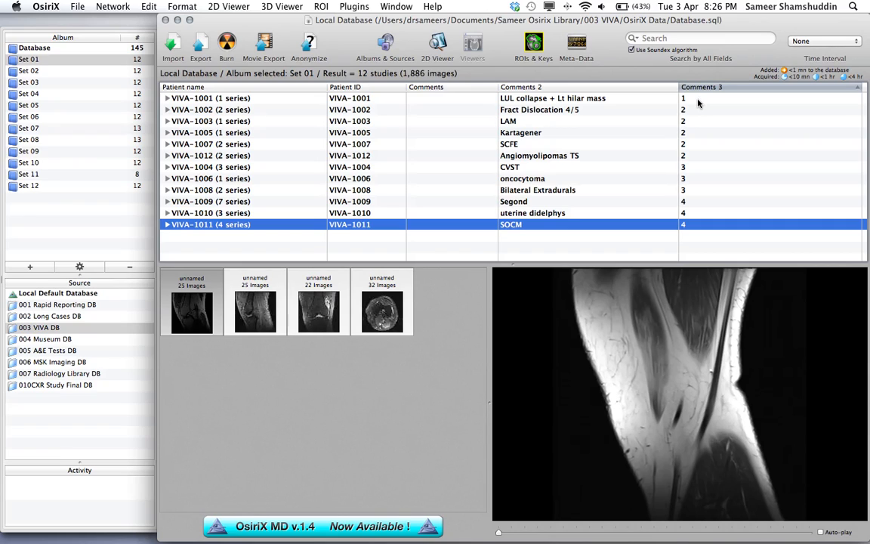
left_click(212, 96)
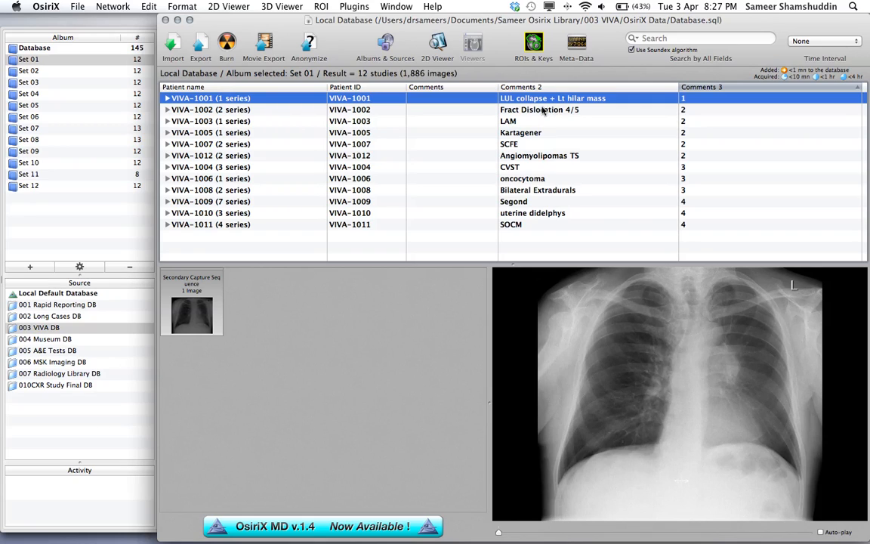
mouse_move(523, 120)
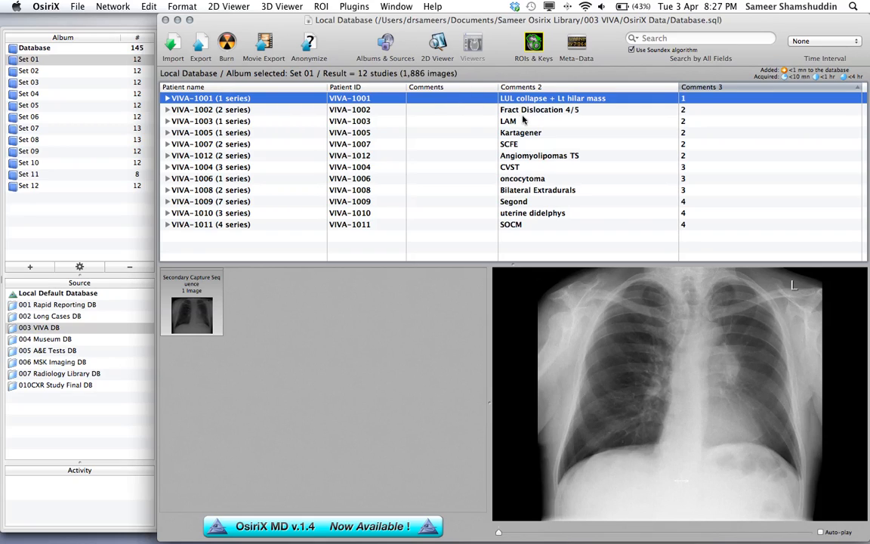
mouse_move(103, 291)
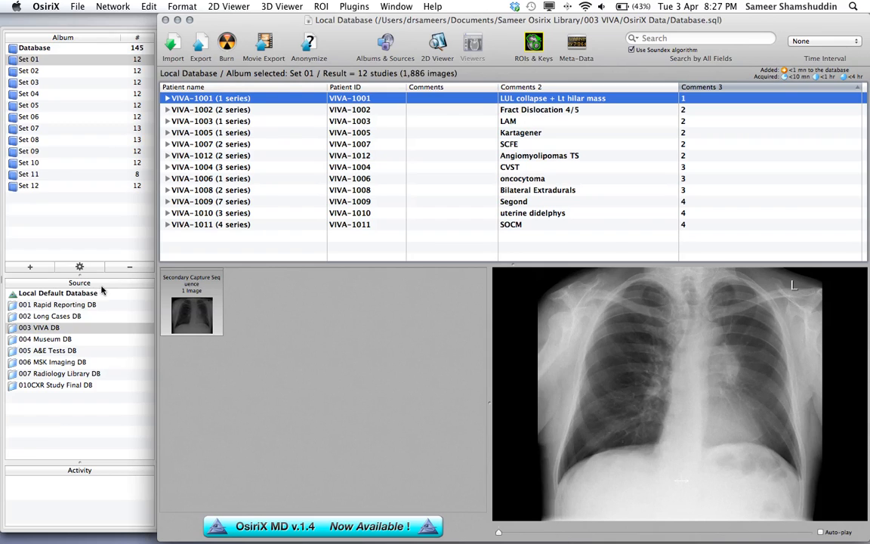
left_click(57, 293)
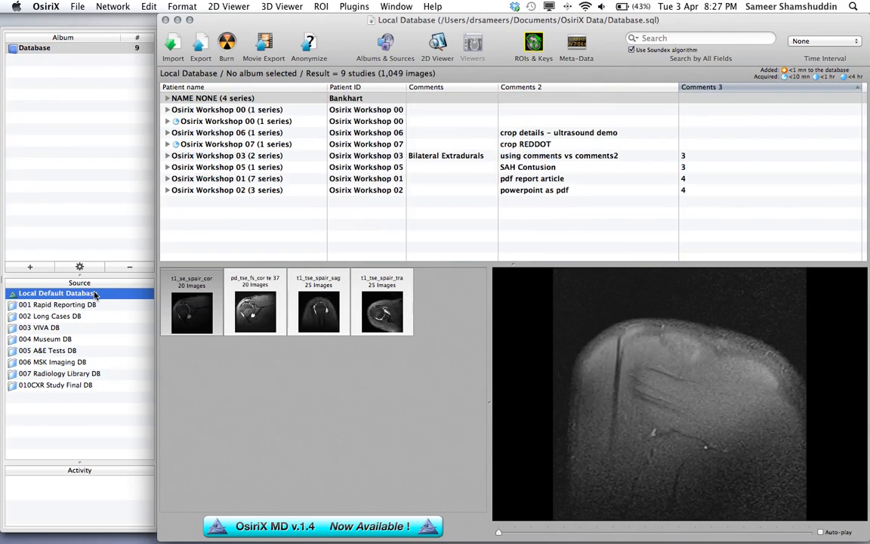
left_click(227, 155)
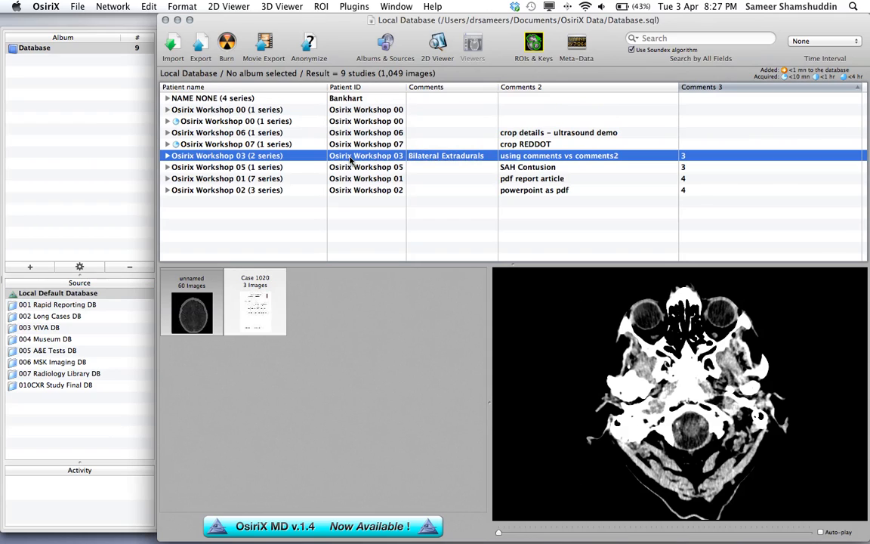
mouse_move(383, 149)
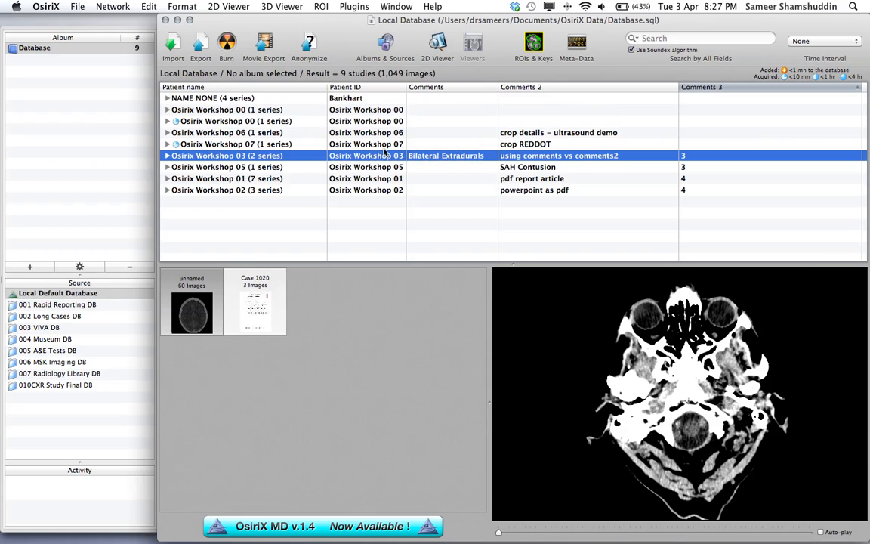
mouse_move(443, 142)
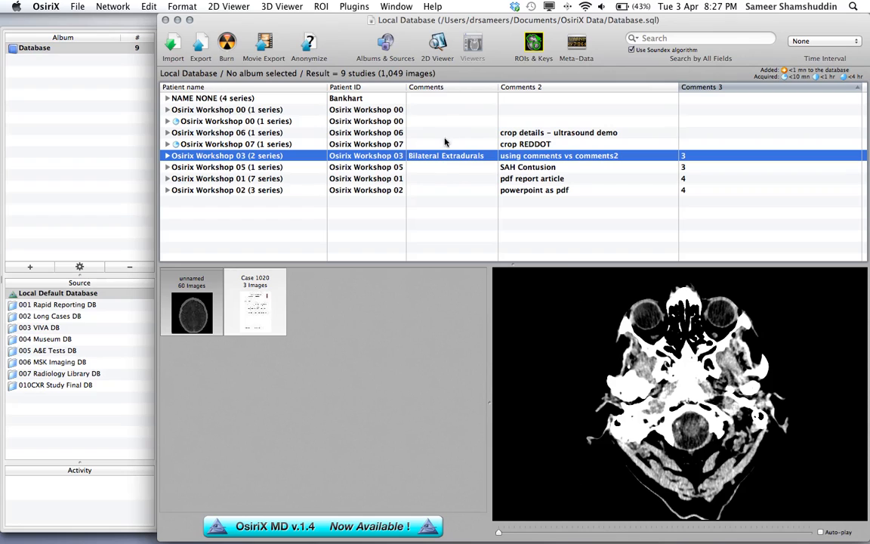
mouse_move(387, 158)
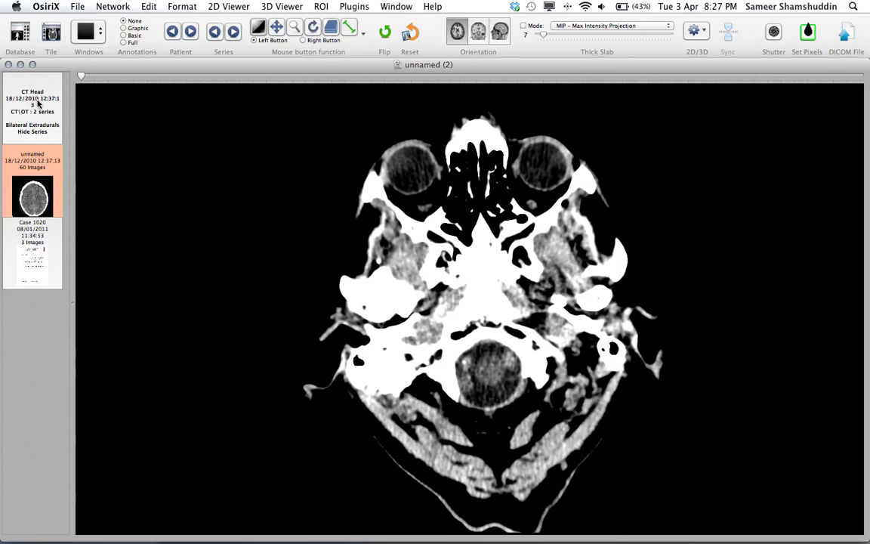
mouse_move(24, 120)
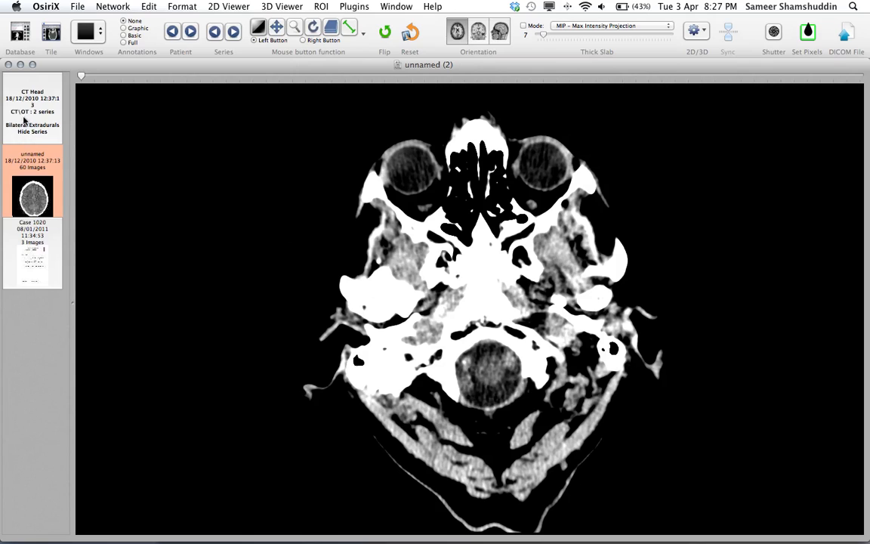
mouse_move(42, 128)
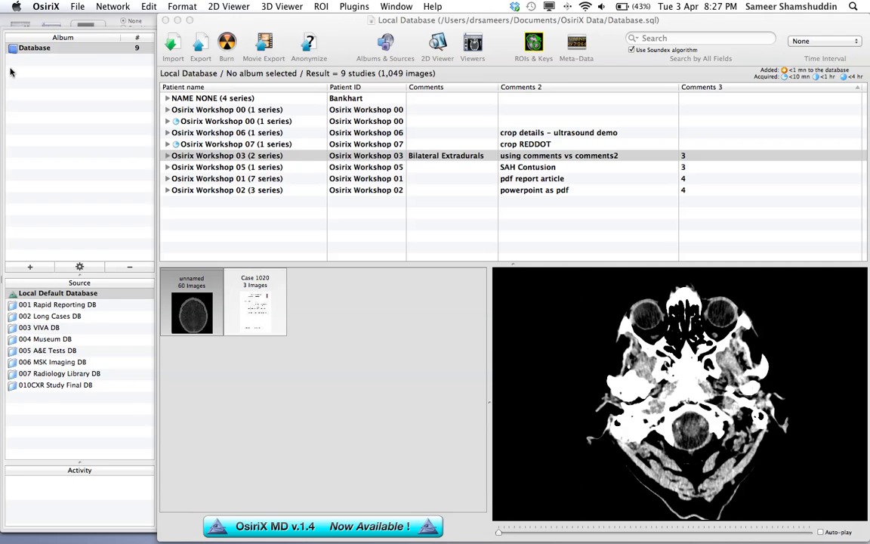
Select the SAH Contusion workshop study and return to the database study list.
left_click(227, 154)
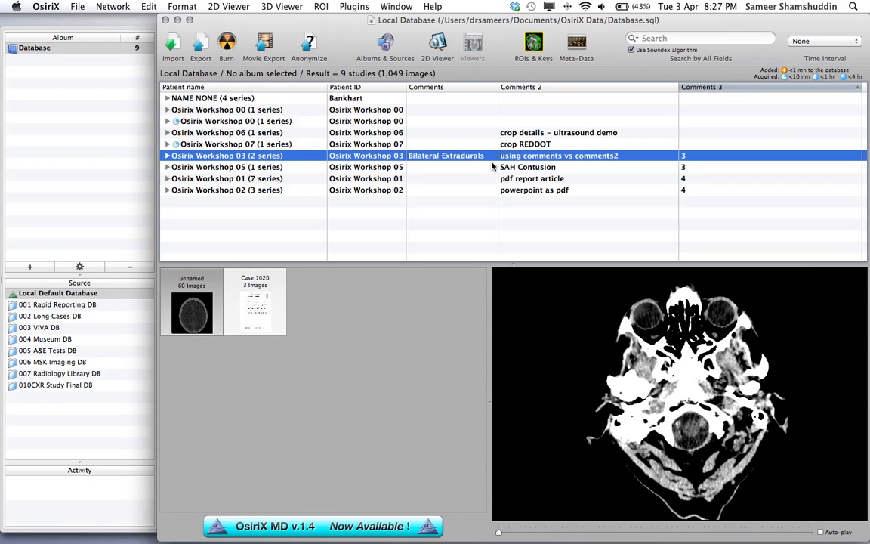
mouse_move(537, 166)
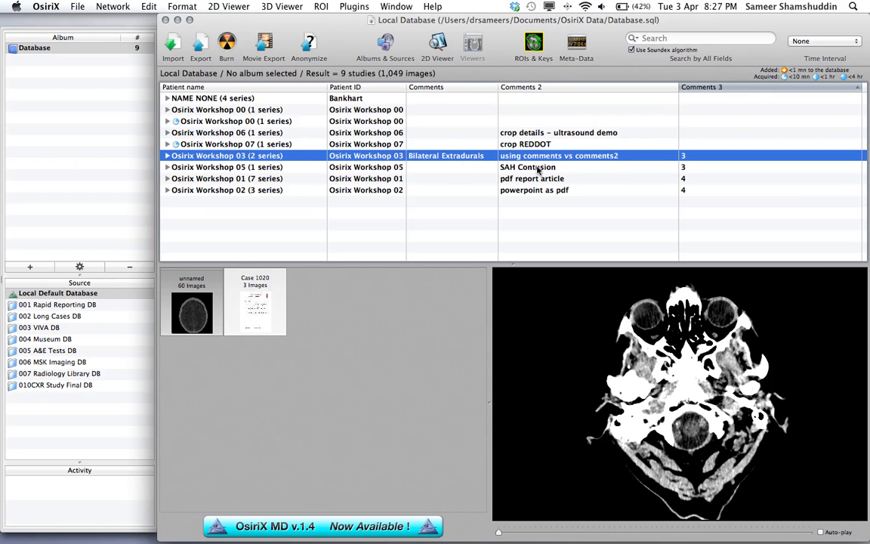
left_click(227, 166)
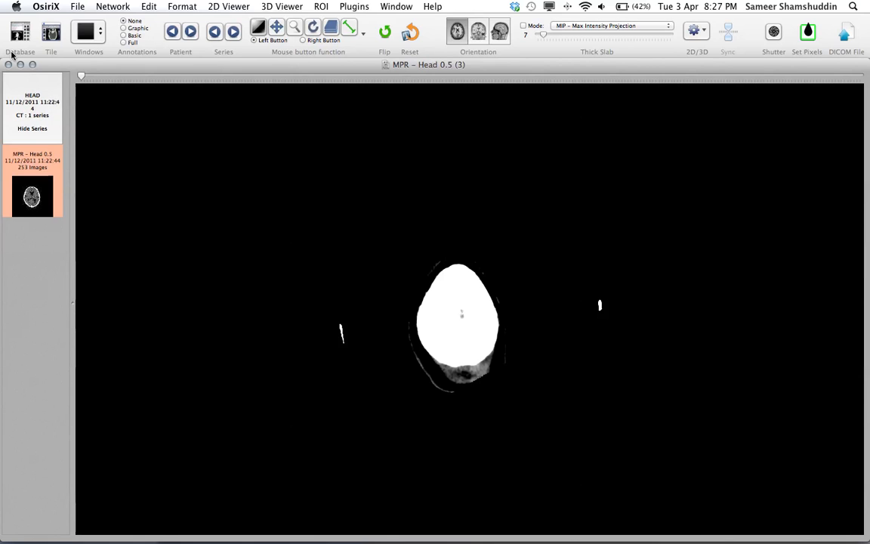
left_click(20, 36)
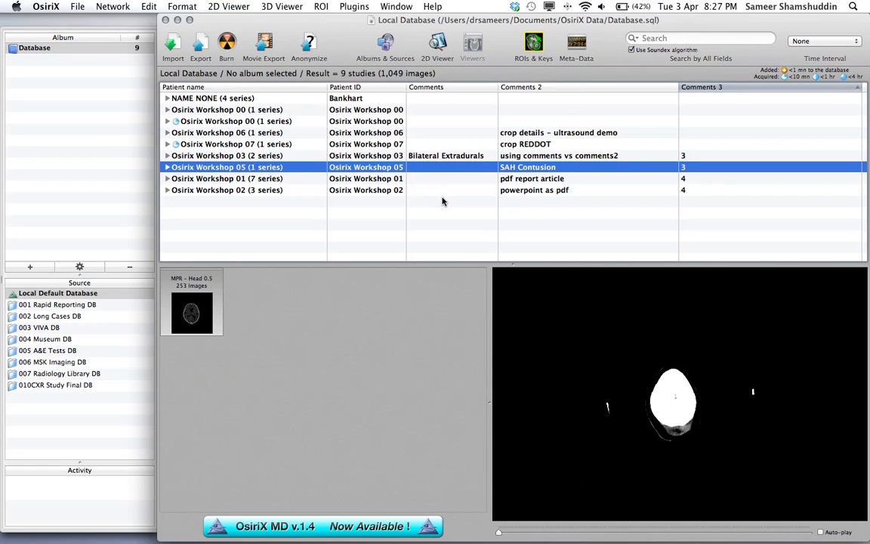
mouse_move(555, 143)
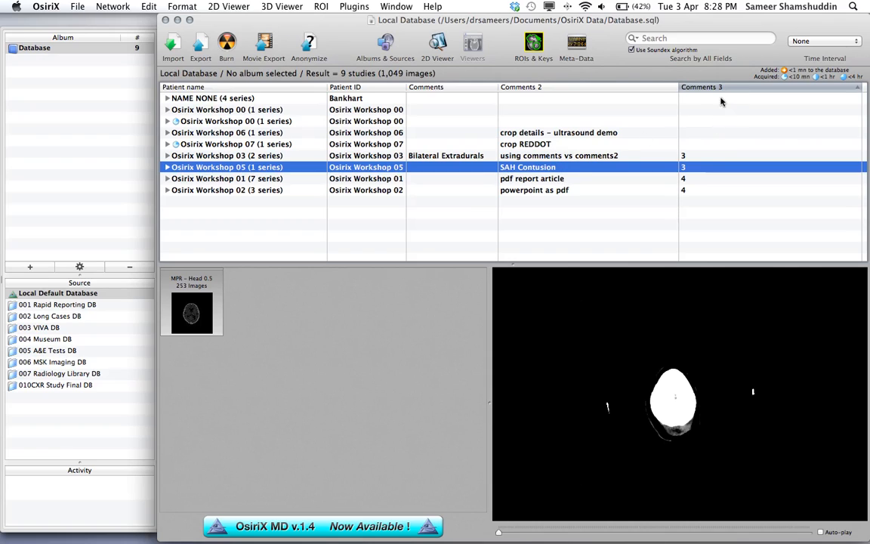
mouse_move(697, 173)
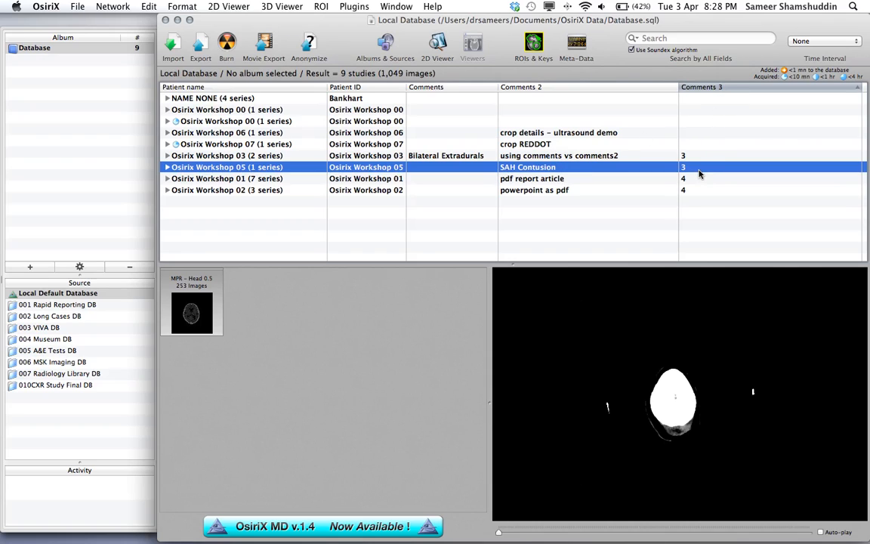
mouse_move(437, 97)
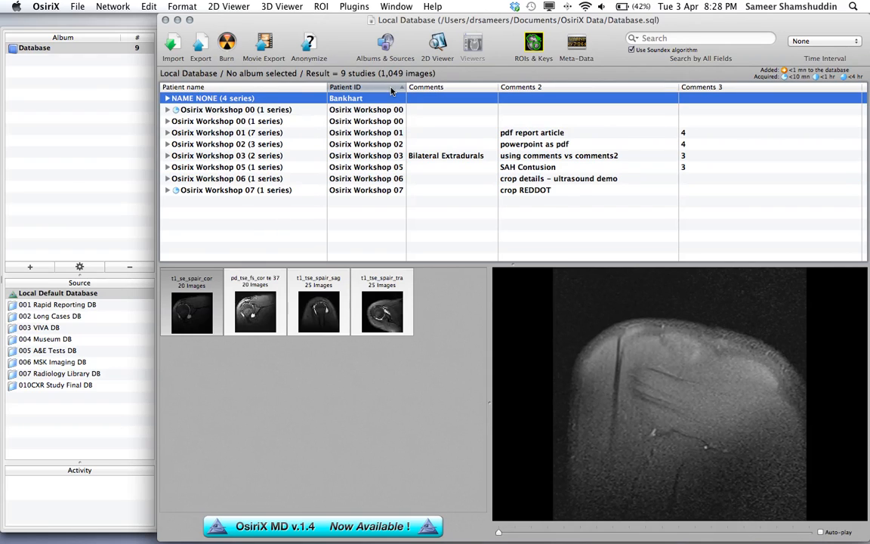
mouse_move(600, 99)
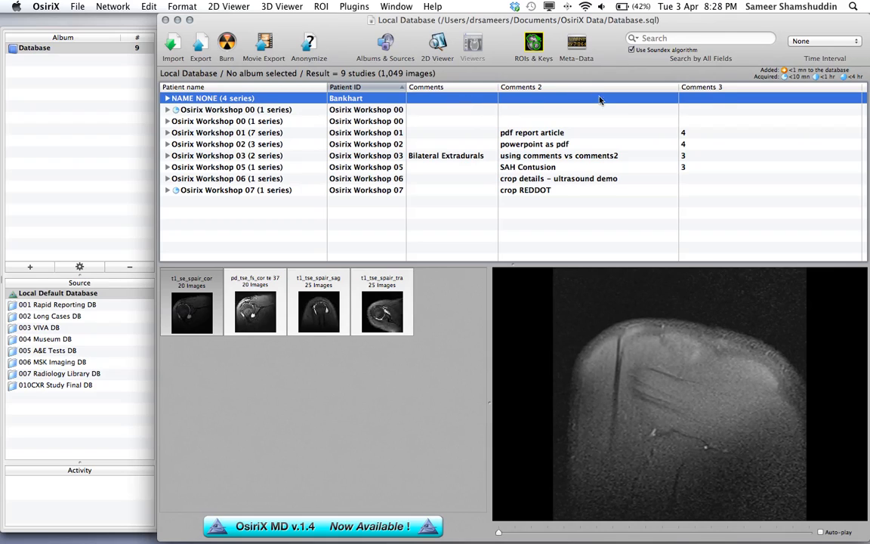
mouse_move(657, 79)
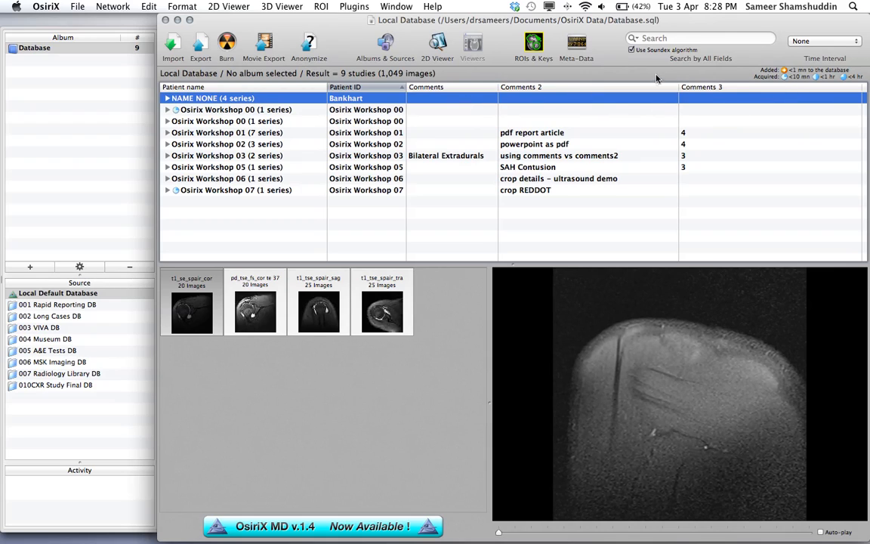
mouse_move(374, 92)
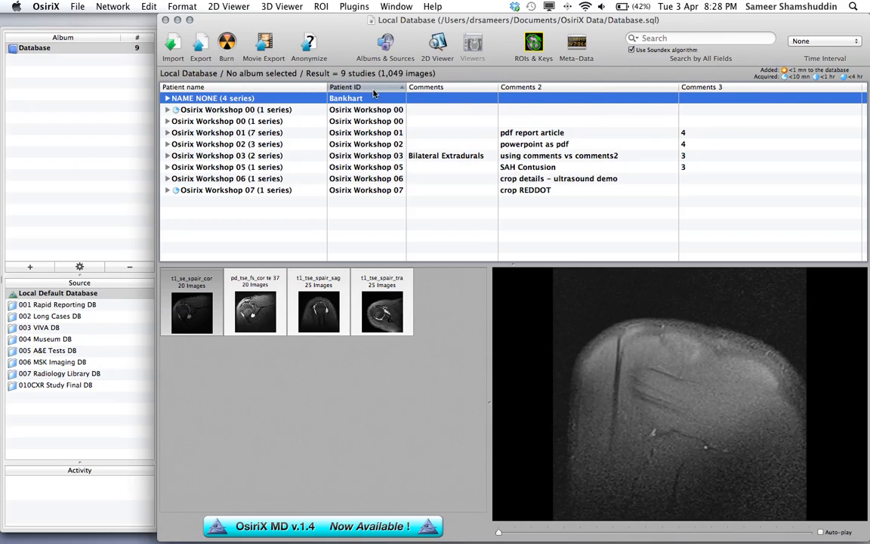
mouse_move(308, 89)
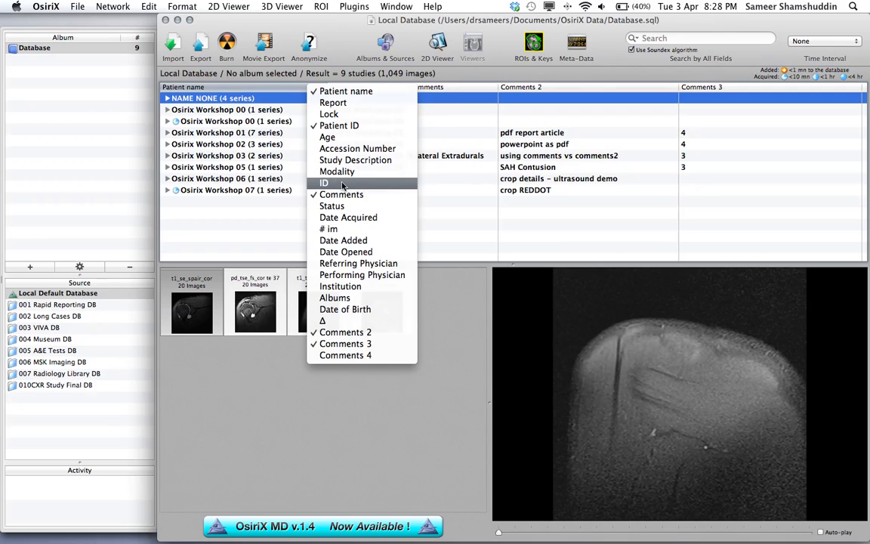
mouse_move(329, 230)
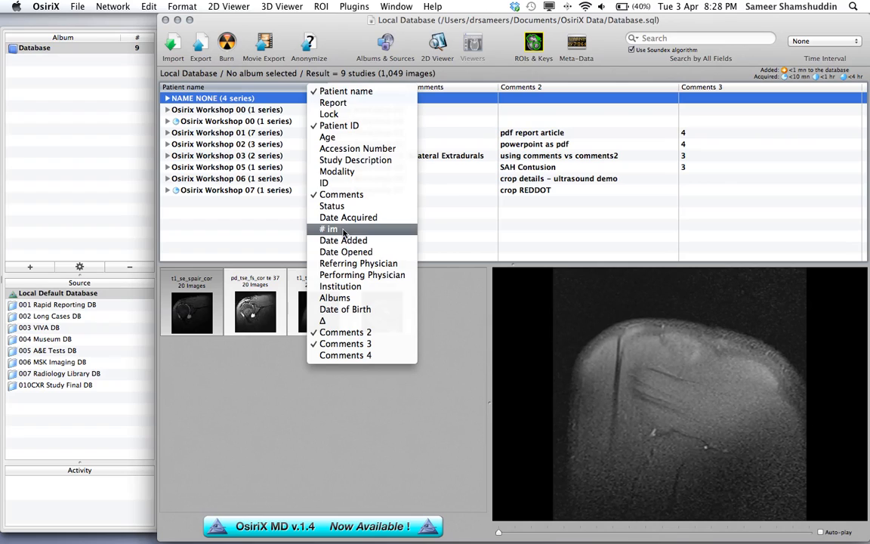
left_click(330, 230)
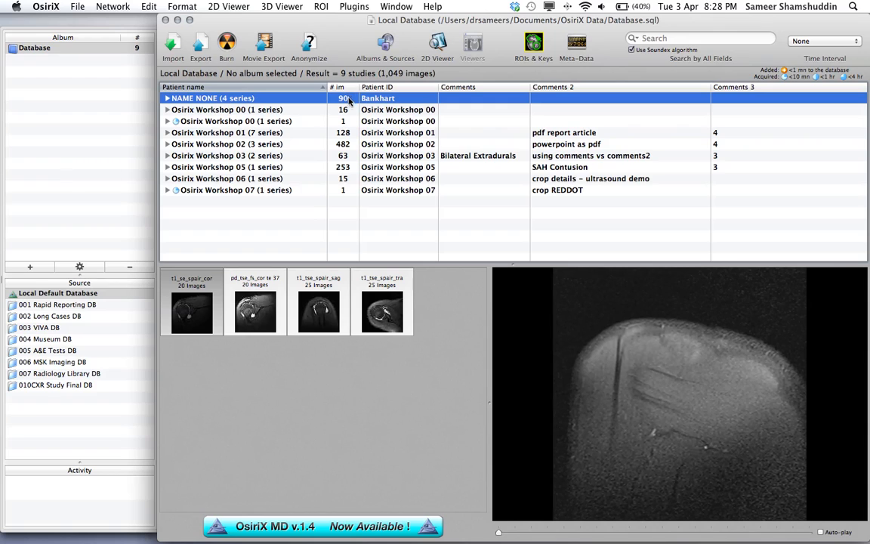
left_click(226, 133)
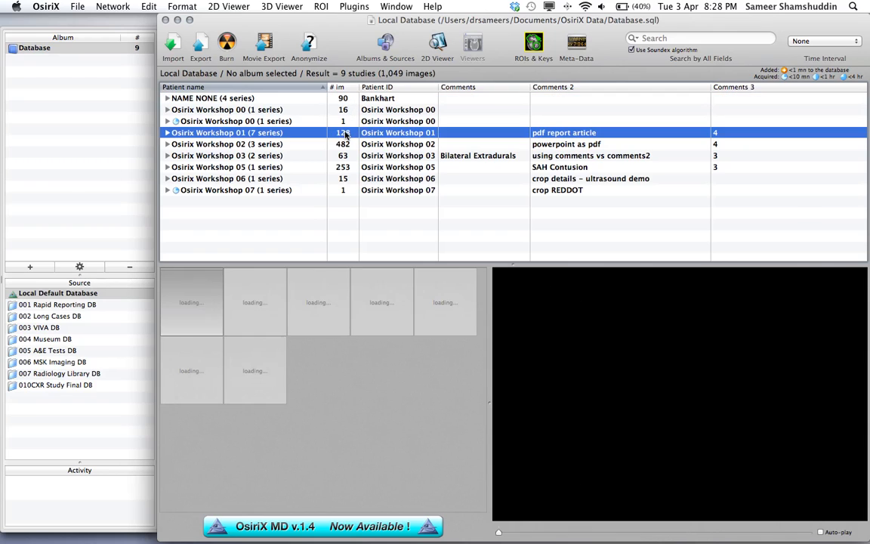
left_click(227, 143)
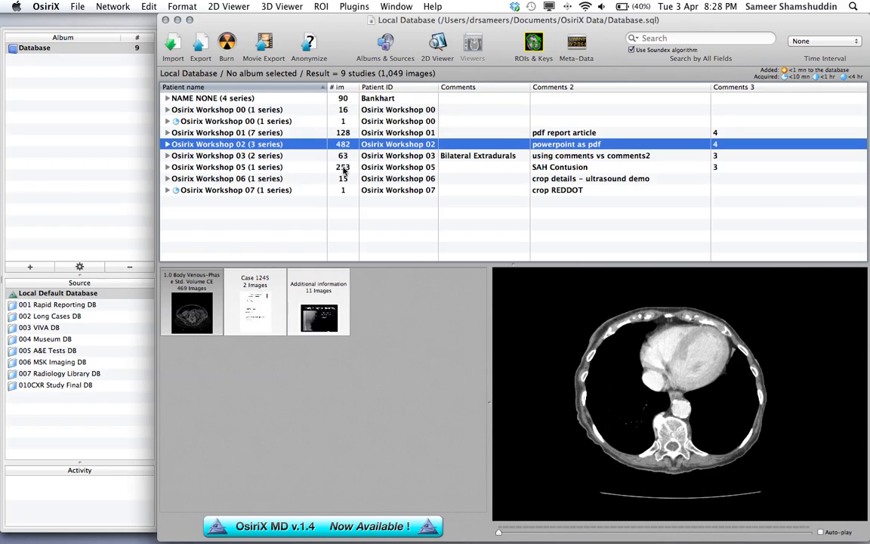
left_click(227, 166)
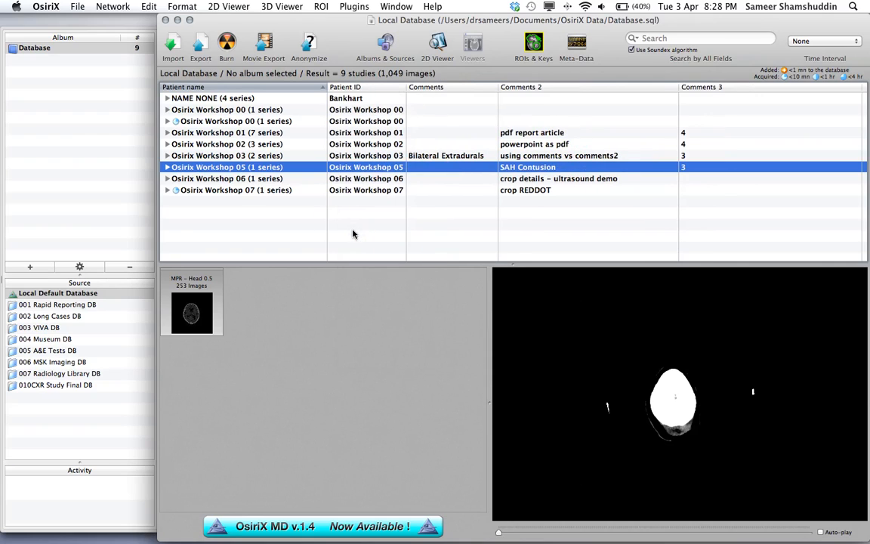
mouse_move(465, 174)
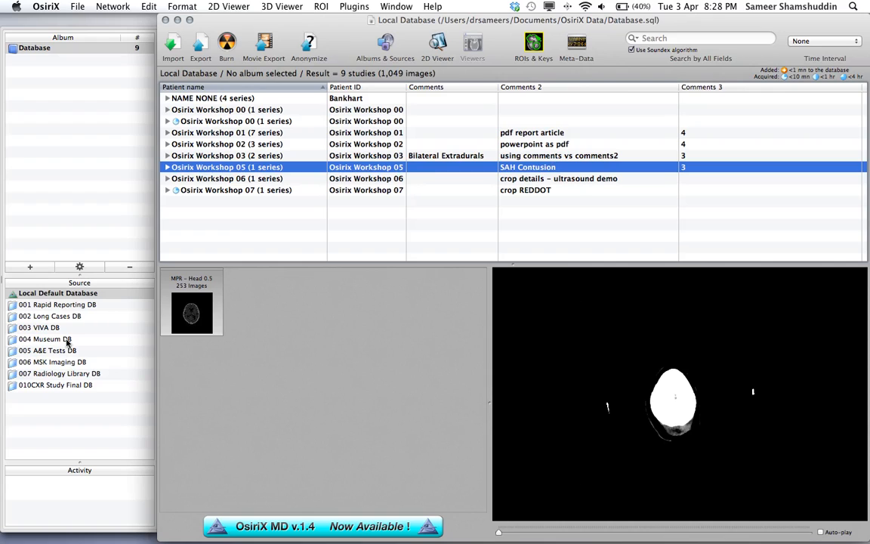
mouse_move(45, 338)
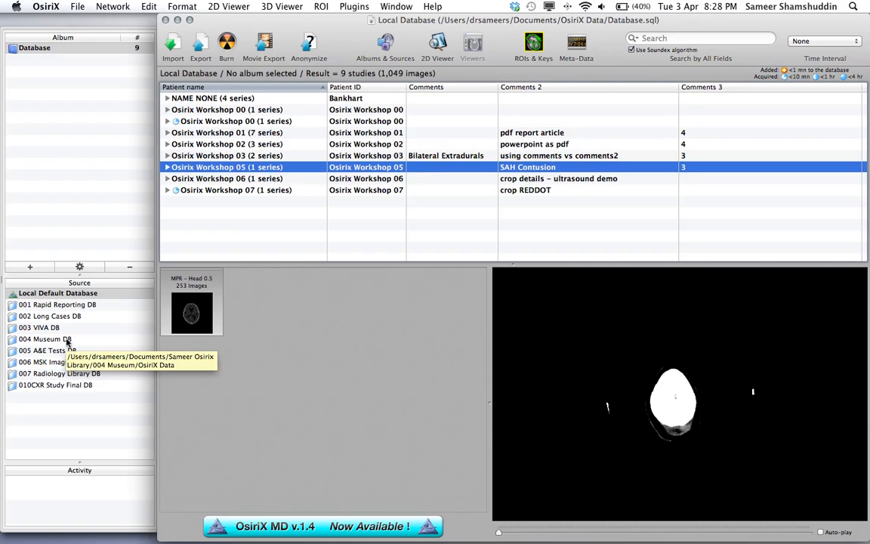
left_click(39, 326)
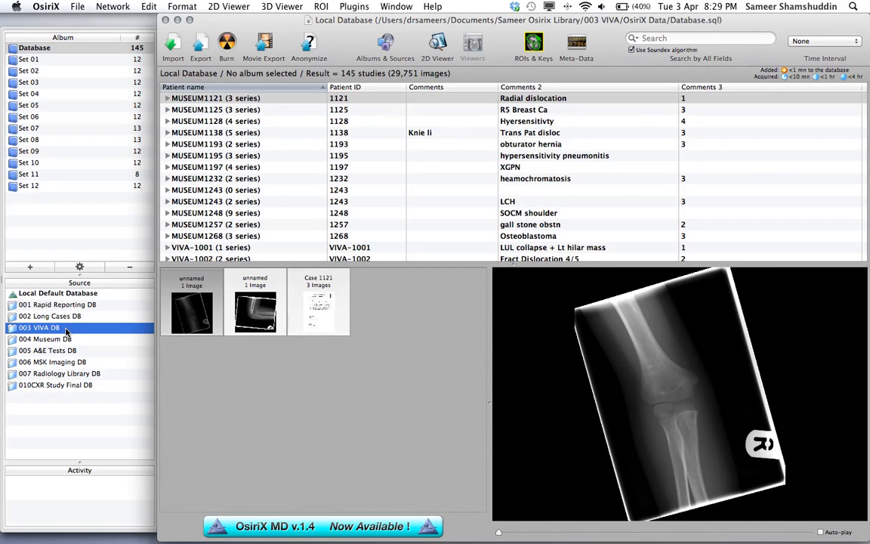
mouse_move(27, 103)
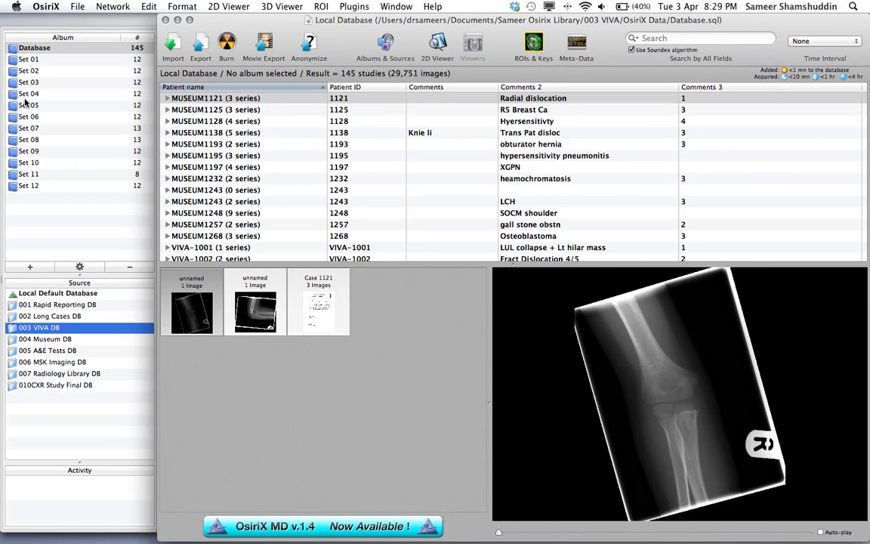
left_click(28, 71)
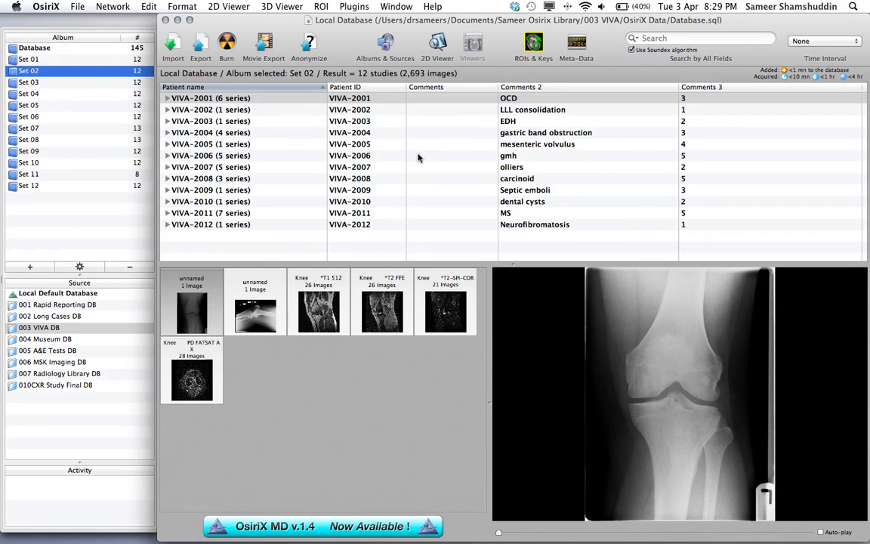
mouse_move(631, 109)
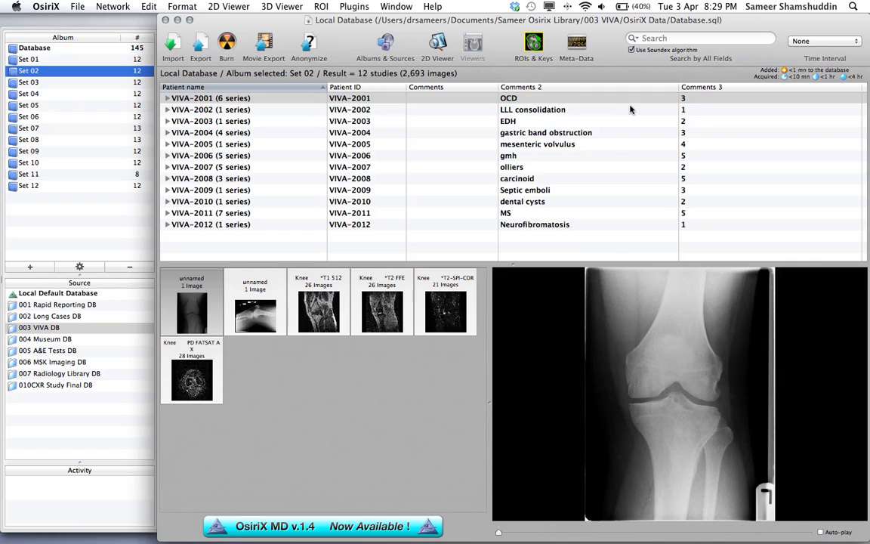
mouse_move(589, 193)
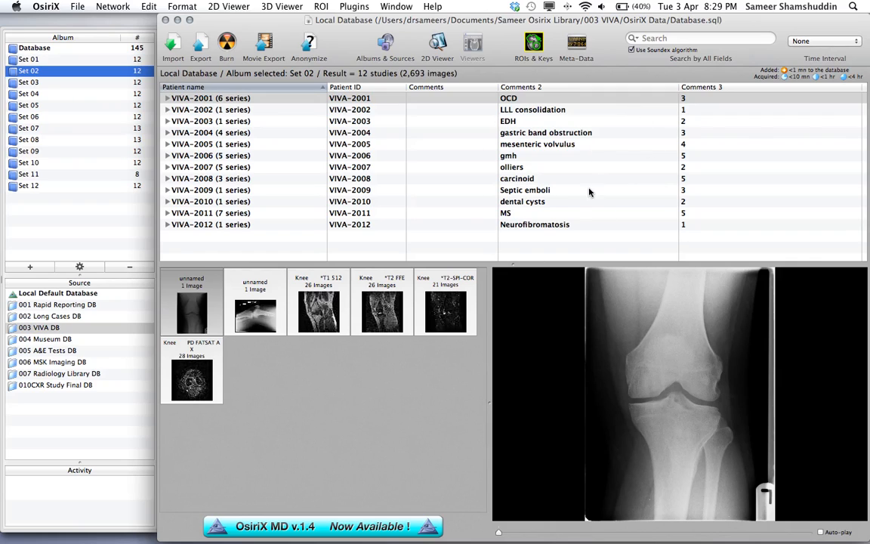
mouse_move(511, 203)
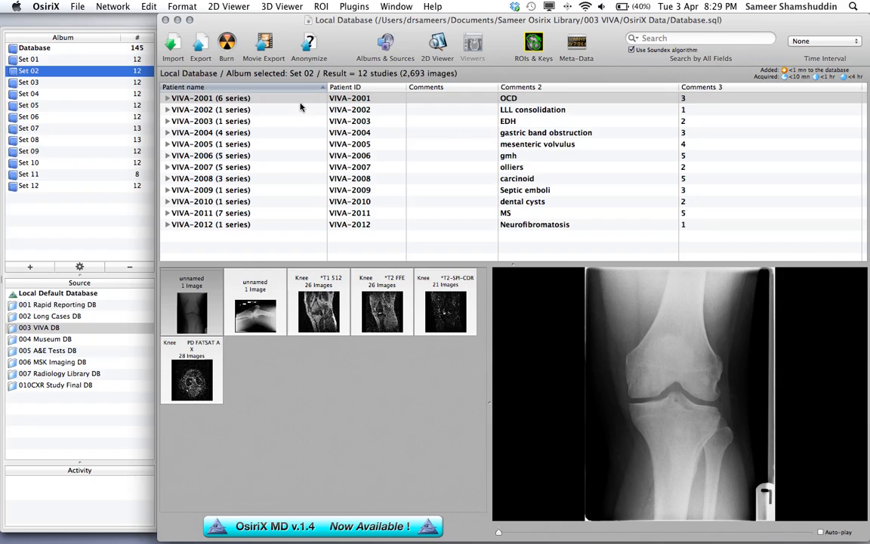
Export the displayed database list as a text file to the Desktop.
left_click(77, 6)
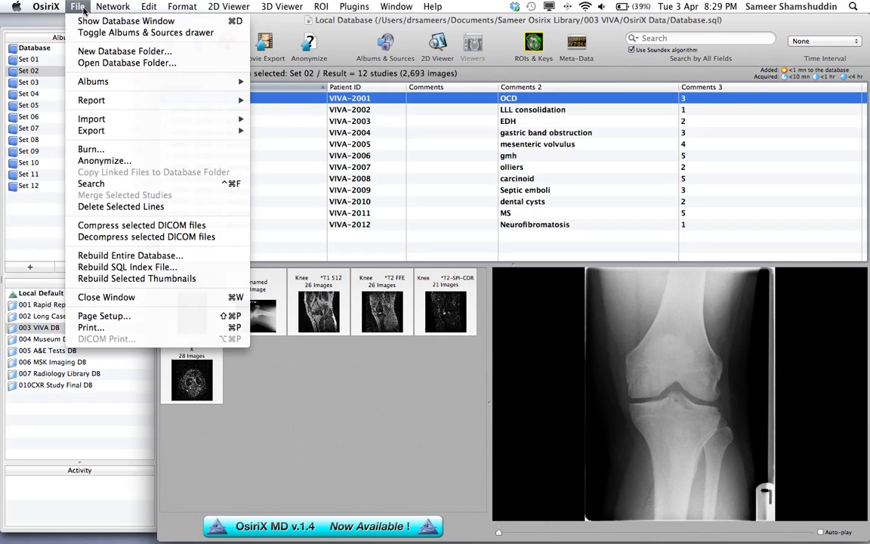
mouse_move(124, 142)
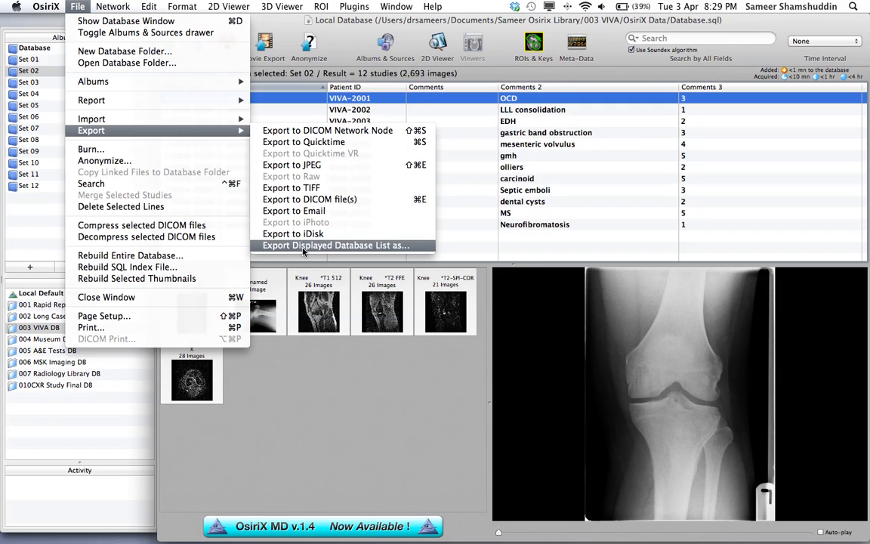
left_click(335, 245)
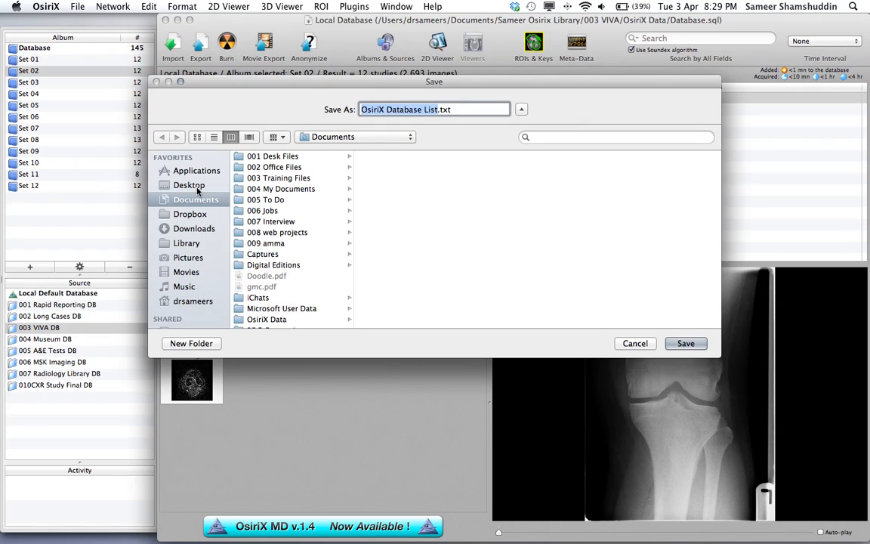
left_click(190, 184)
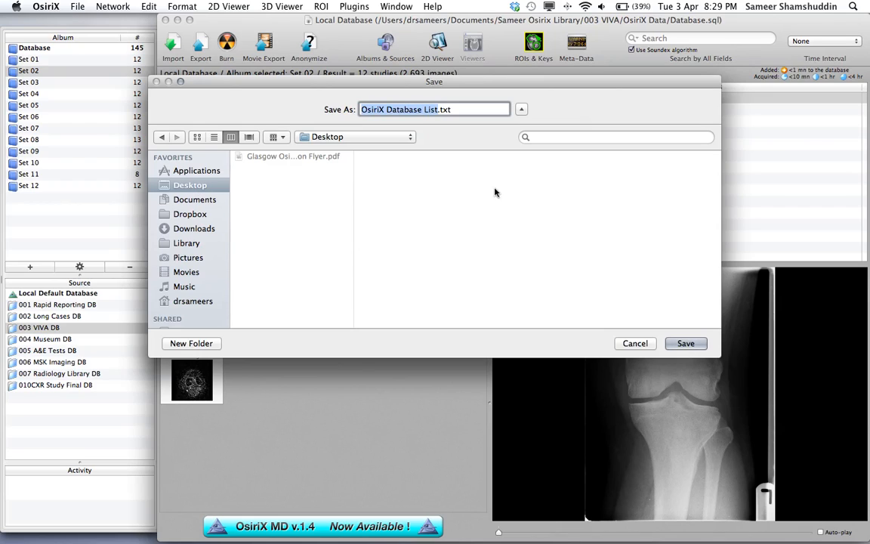
mouse_move(589, 299)
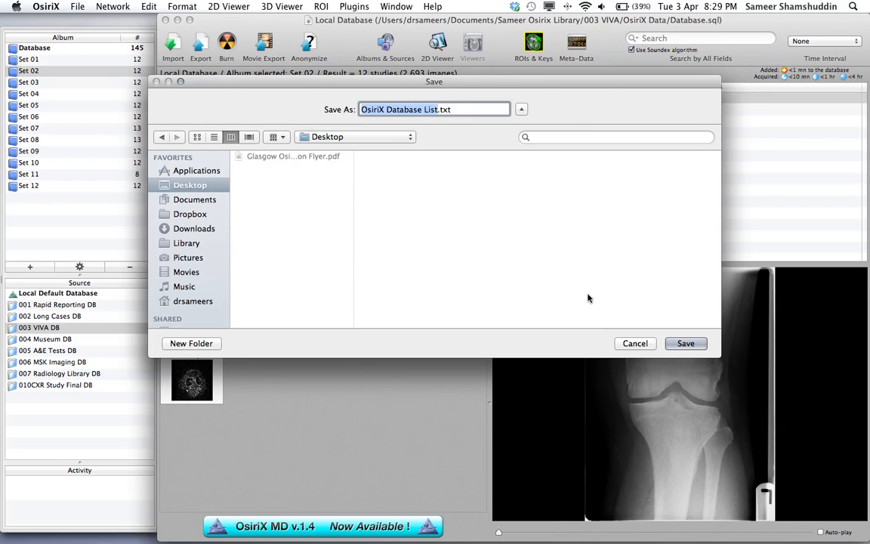
left_click(634, 343)
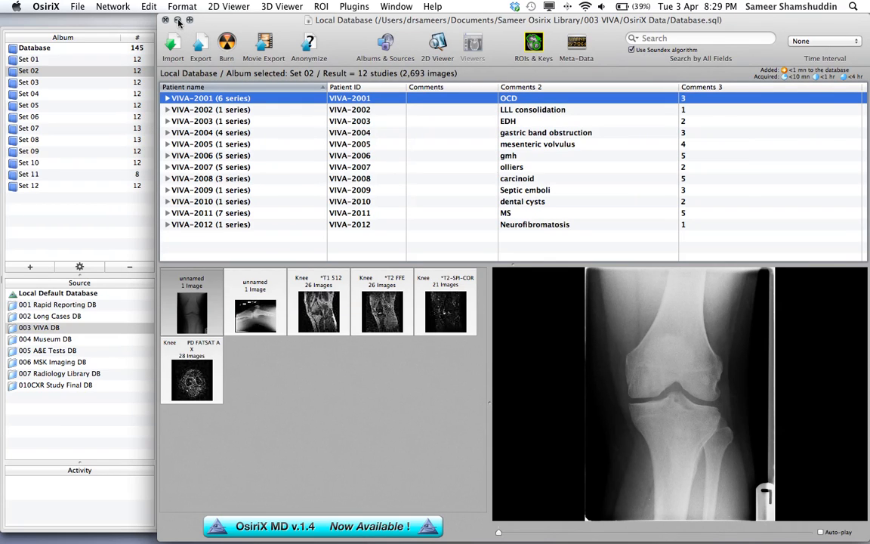
Open OsiriX Database List.txt from the desktop with Microsoft Excel.
left_click(166, 21)
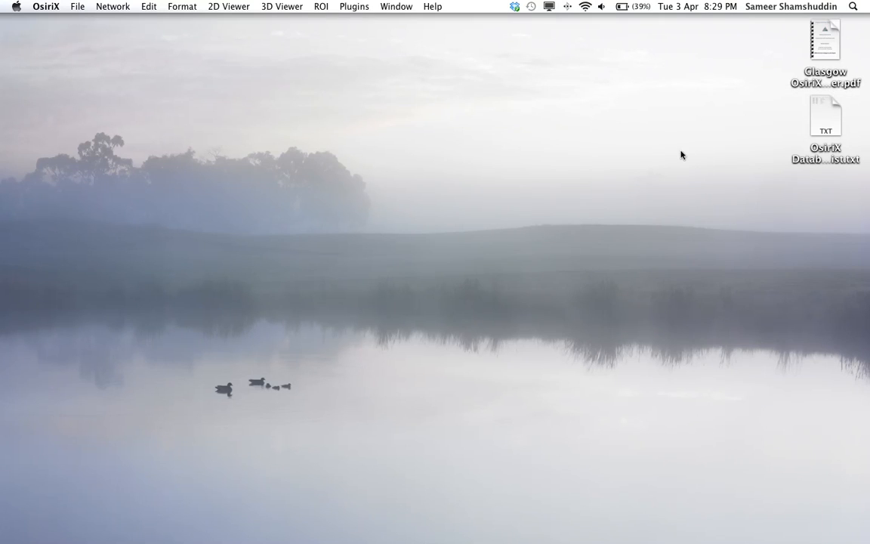
left_click(824, 115)
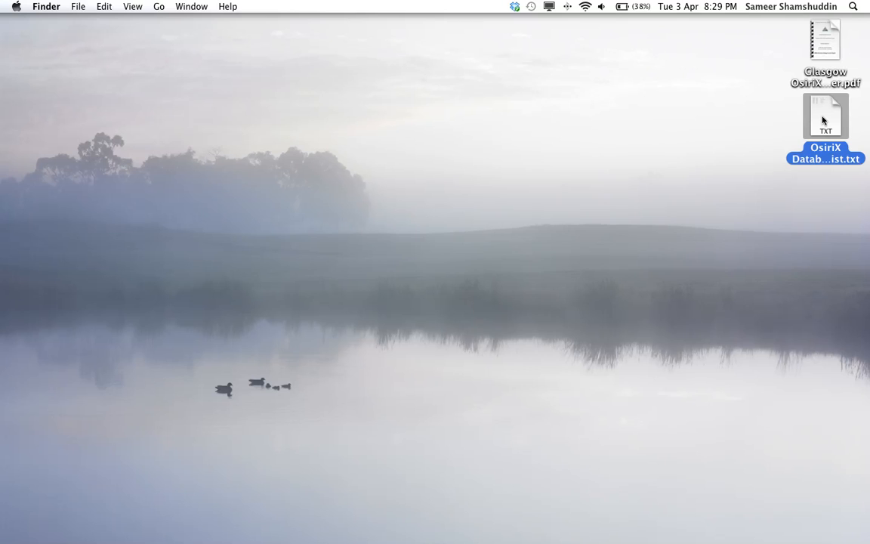
right_click(825, 115)
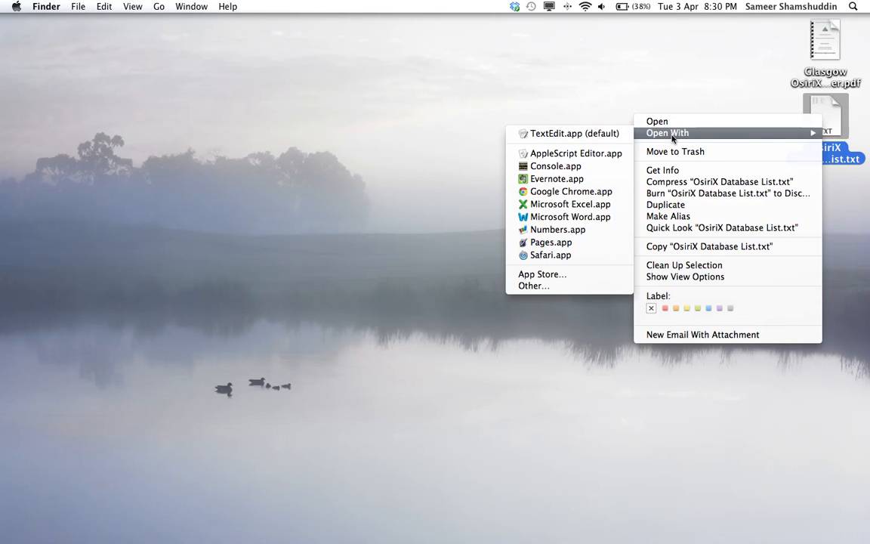
mouse_move(571, 204)
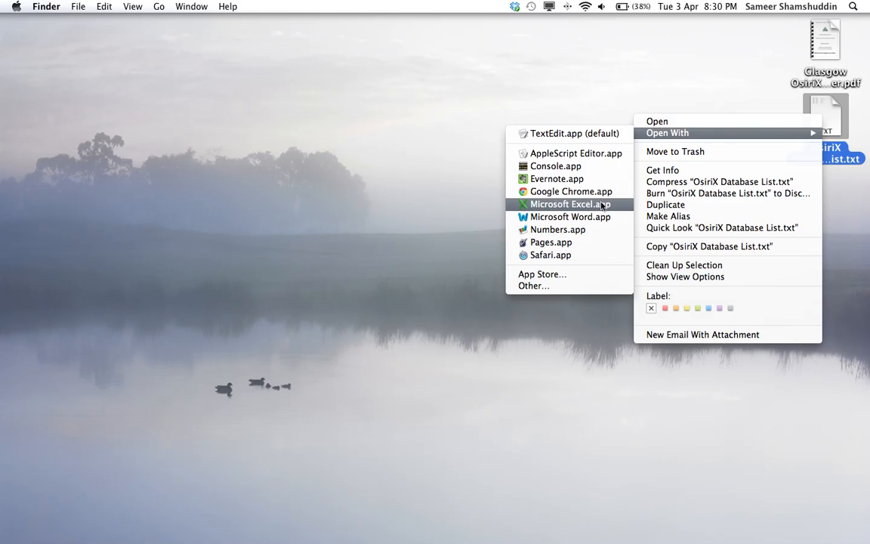
left_click(567, 204)
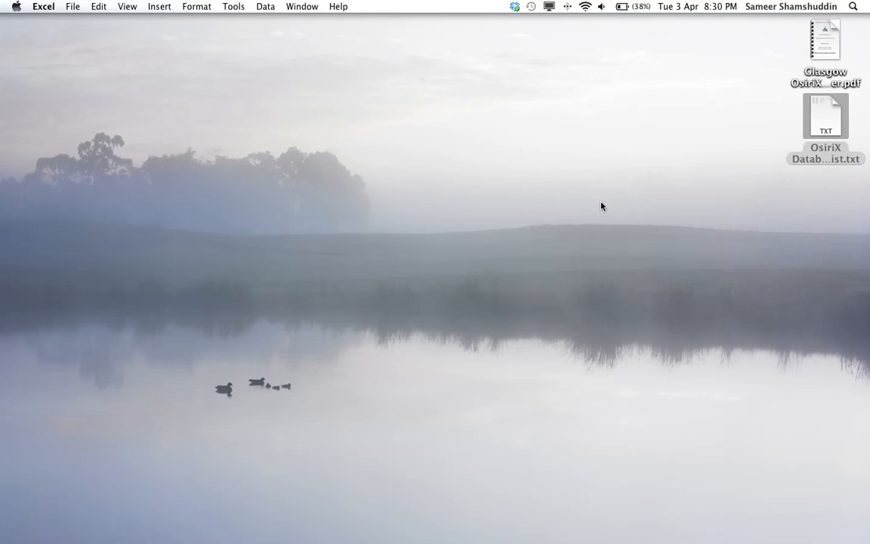
double_click(824, 115)
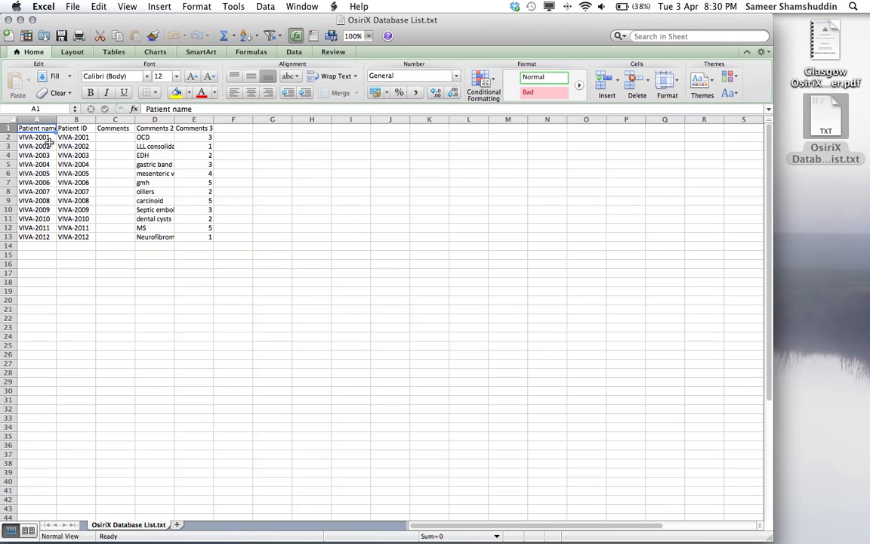
Save the case list sheet as a PDF on the desktop via Save As.
left_click(36, 136)
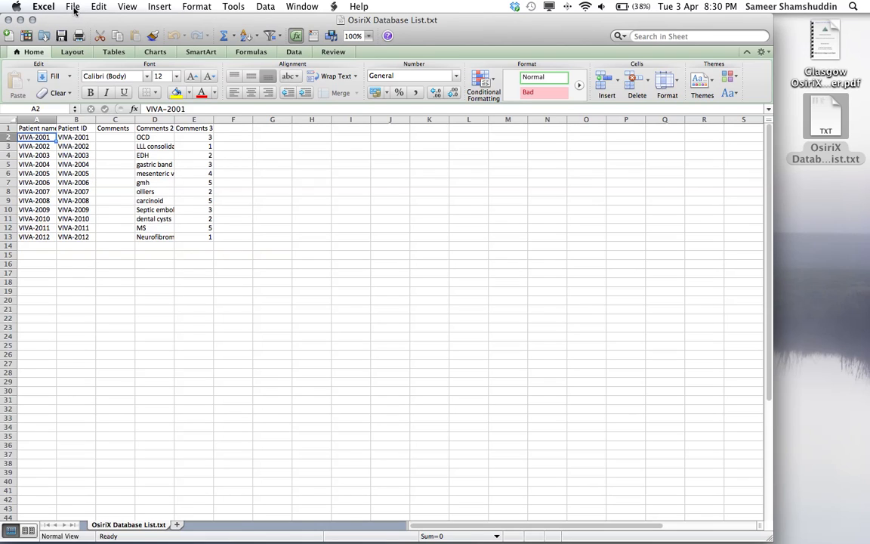
left_click(72, 6)
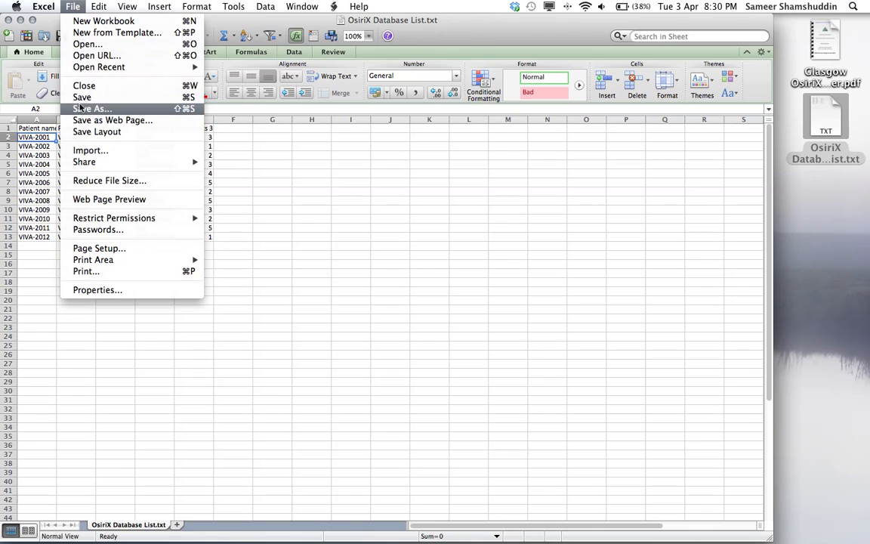
left_click(94, 109)
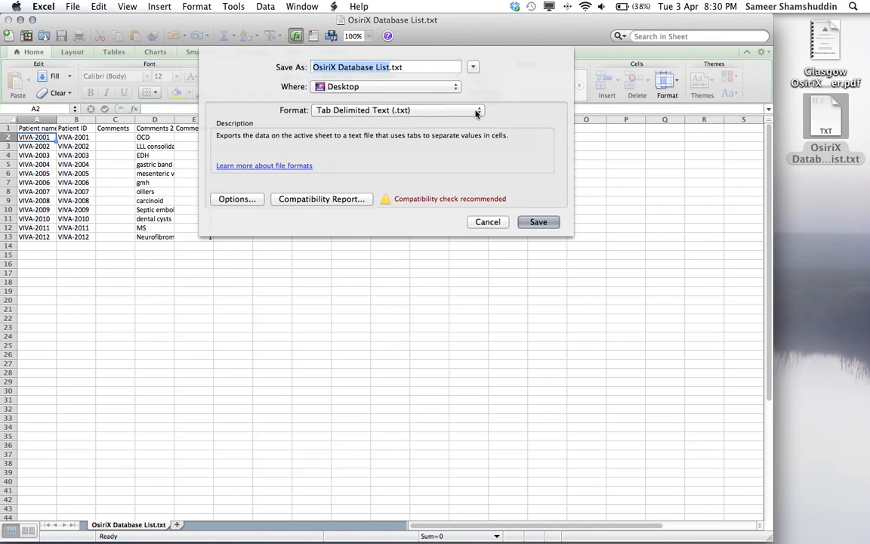
left_click(477, 109)
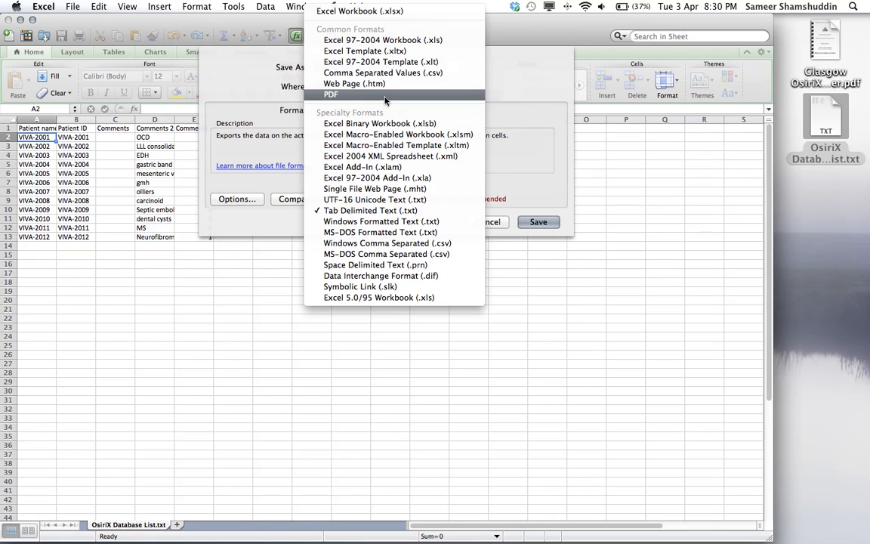
left_click(331, 94)
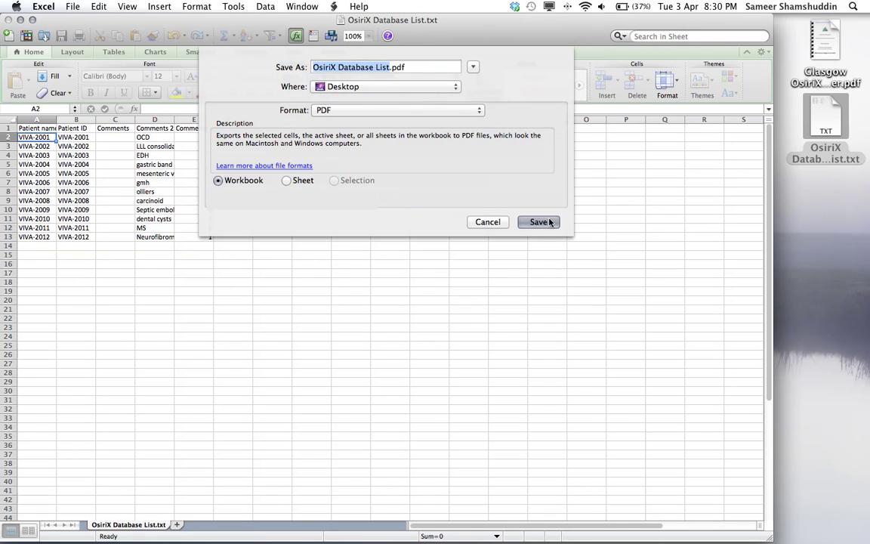
left_click(537, 220)
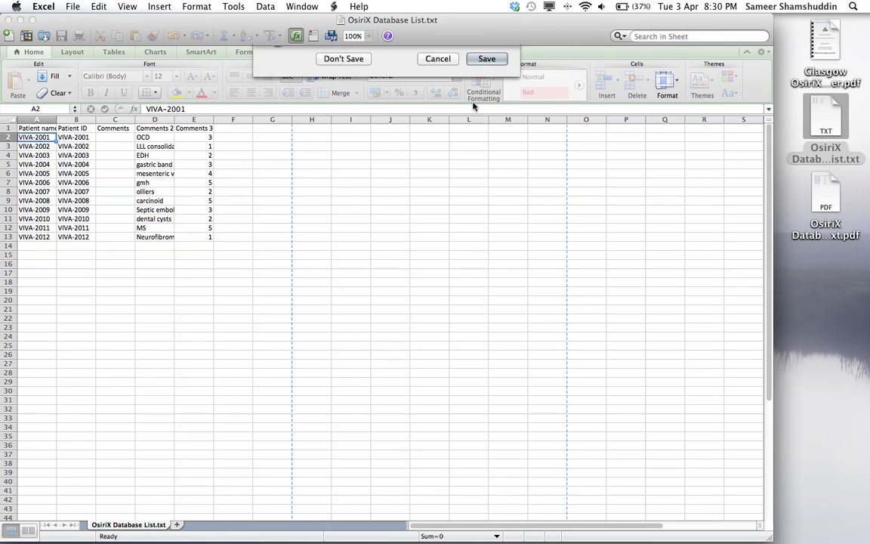
Close the workbook, keeping changes and accepting the format warning.
left_click(486, 57)
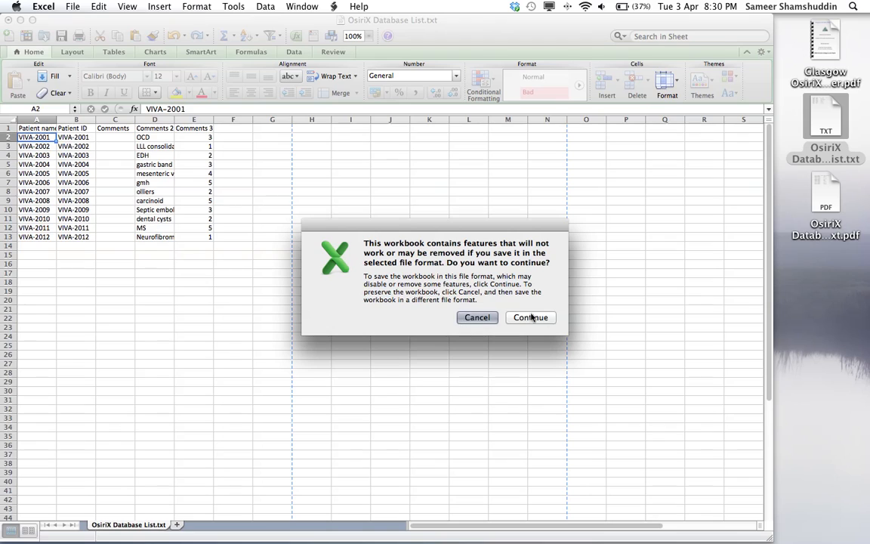
left_click(530, 317)
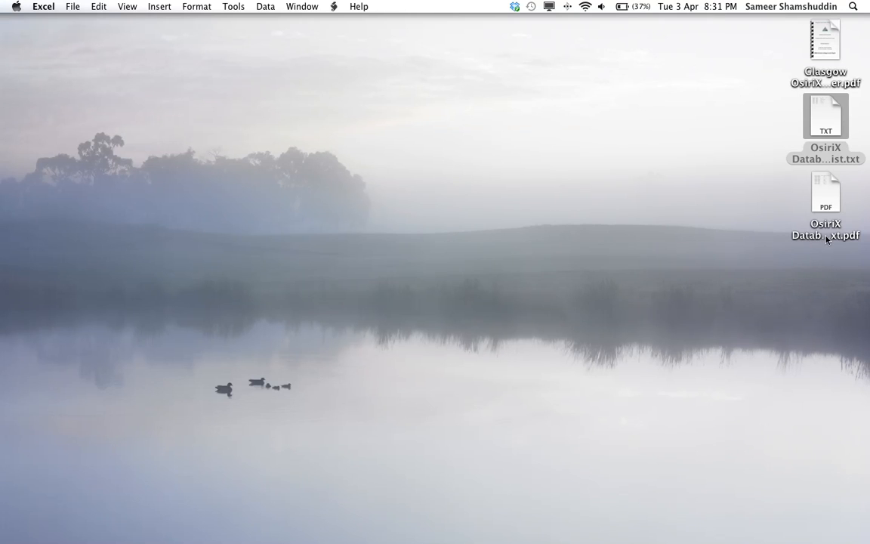
Open OsiriX Database List.pdf from the desktop in Preview.
left_click(824, 115)
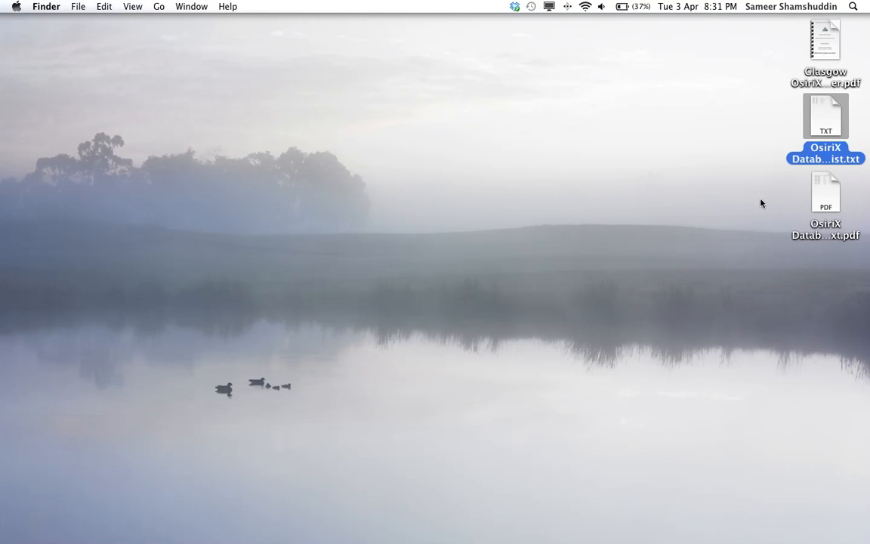
mouse_move(829, 206)
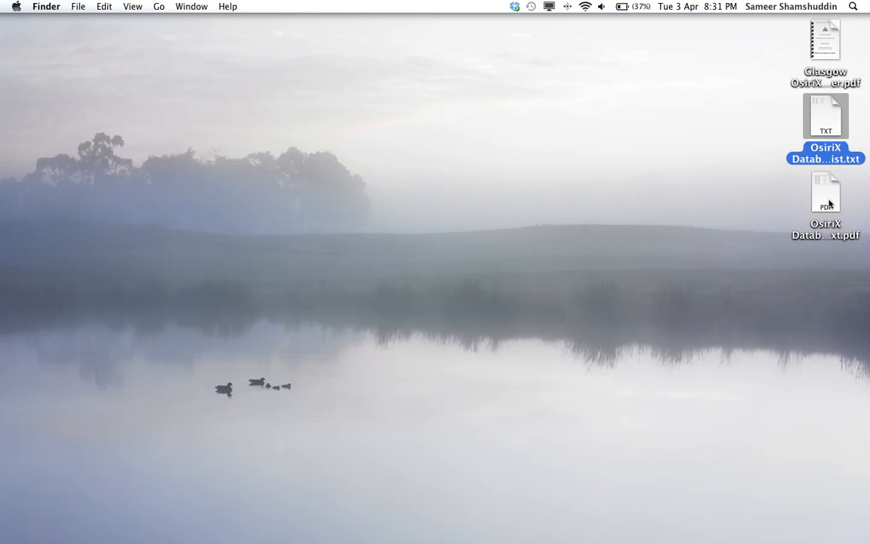
left_click(824, 193)
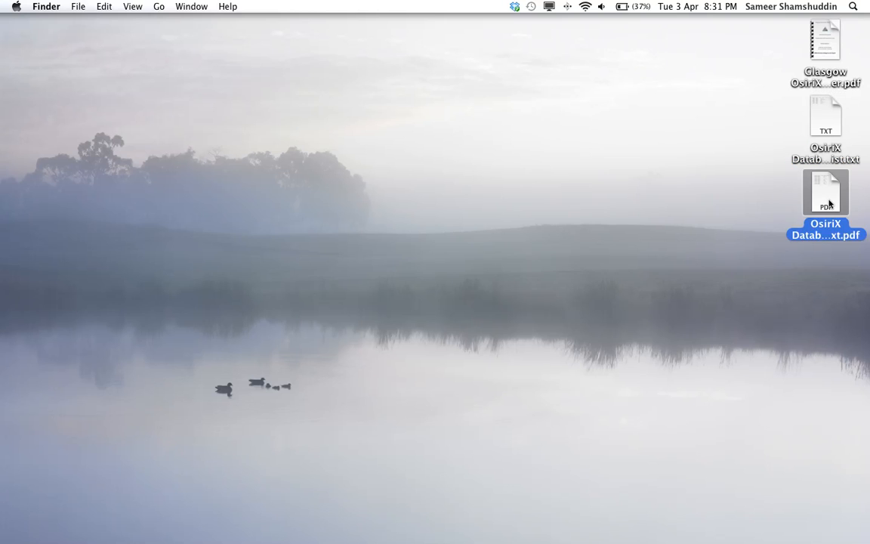
double_click(825, 192)
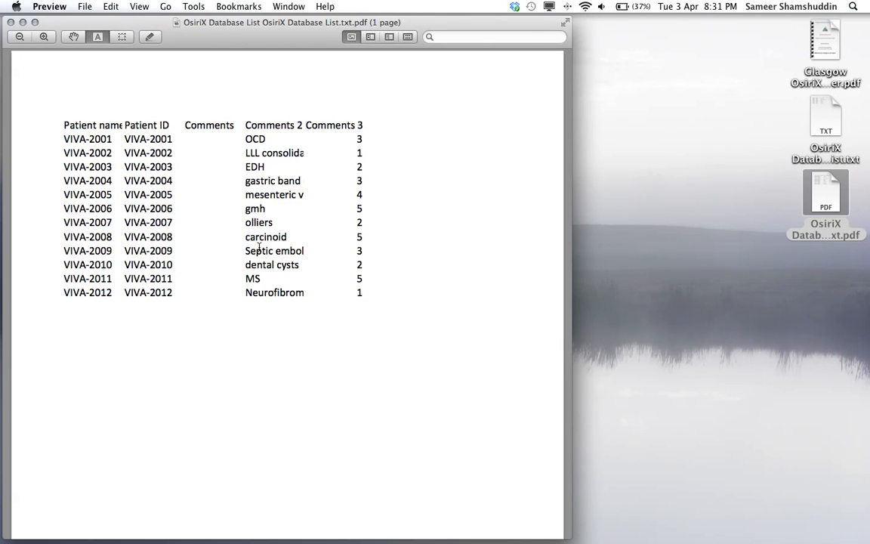